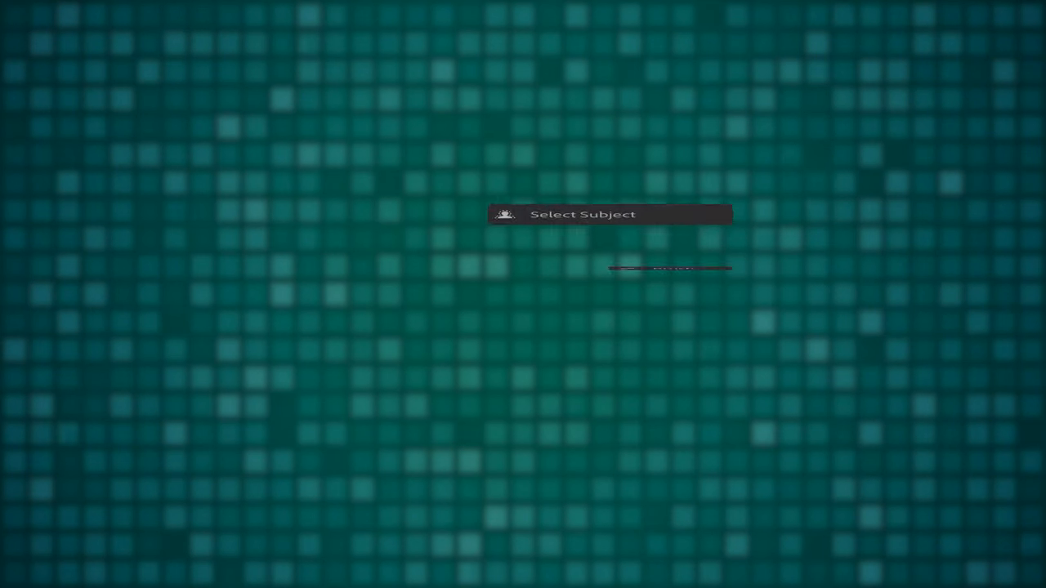
- Raise Shadows to about 20 to brighten the man and the wheat field
{"action": "left_click", "coordinate": [582, 214]}
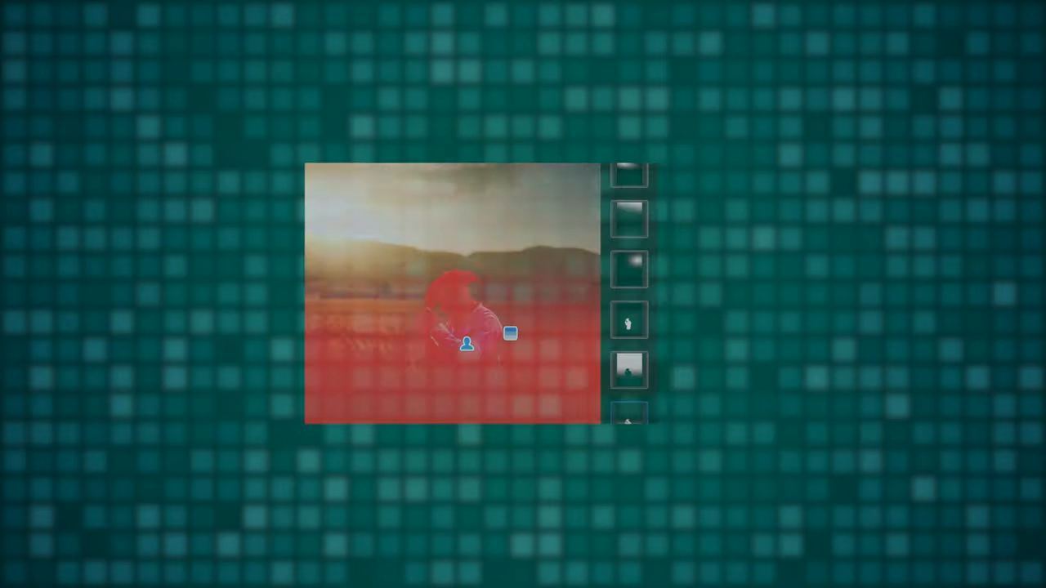
{"action": "left_click", "coordinate": [614, 125]}
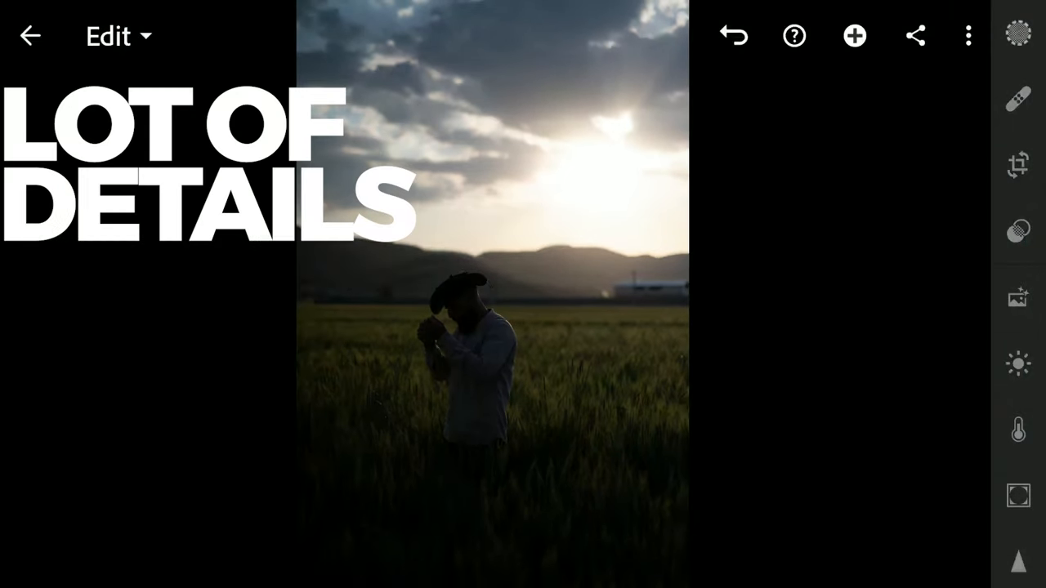
{"action": "left_click", "coordinate": [1017, 364]}
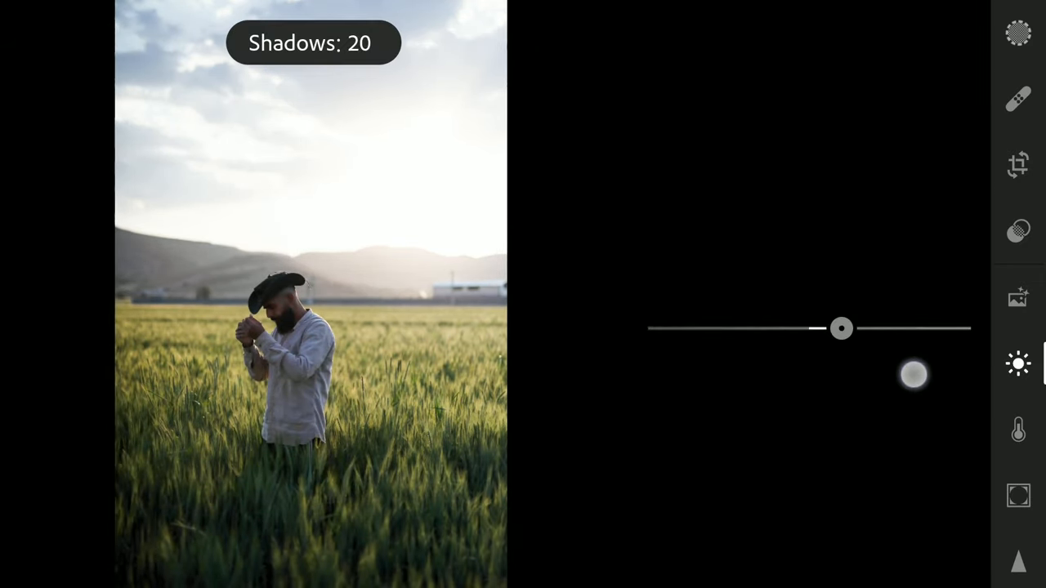
{"action": "left_click_drag", "start_coordinate": [841, 329], "coordinate": [888, 329]}
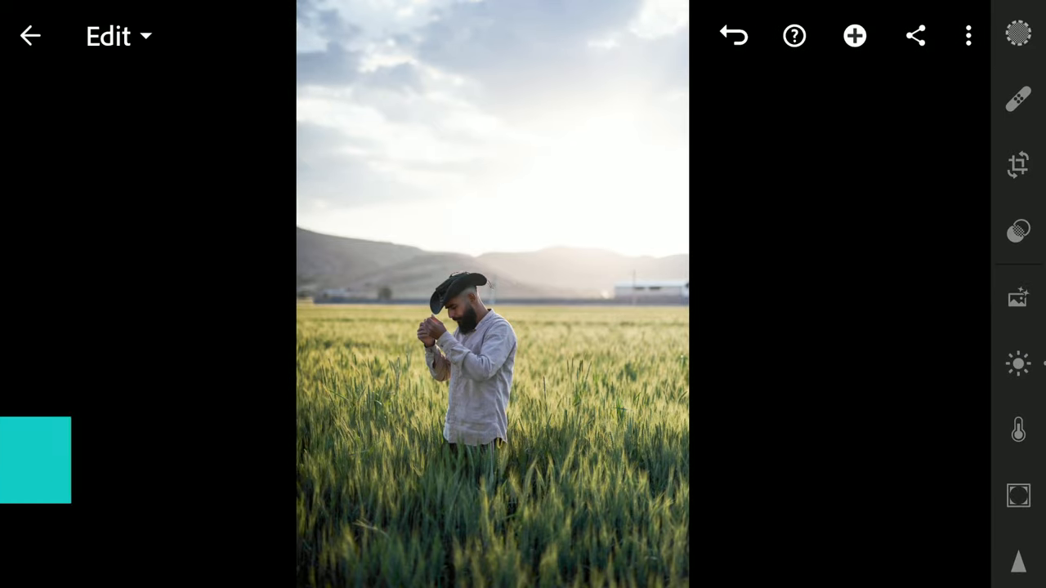
- Create Mask 1 with Select Subject so it covers the man in the field
{"action": "left_click", "coordinate": [1017, 35]}
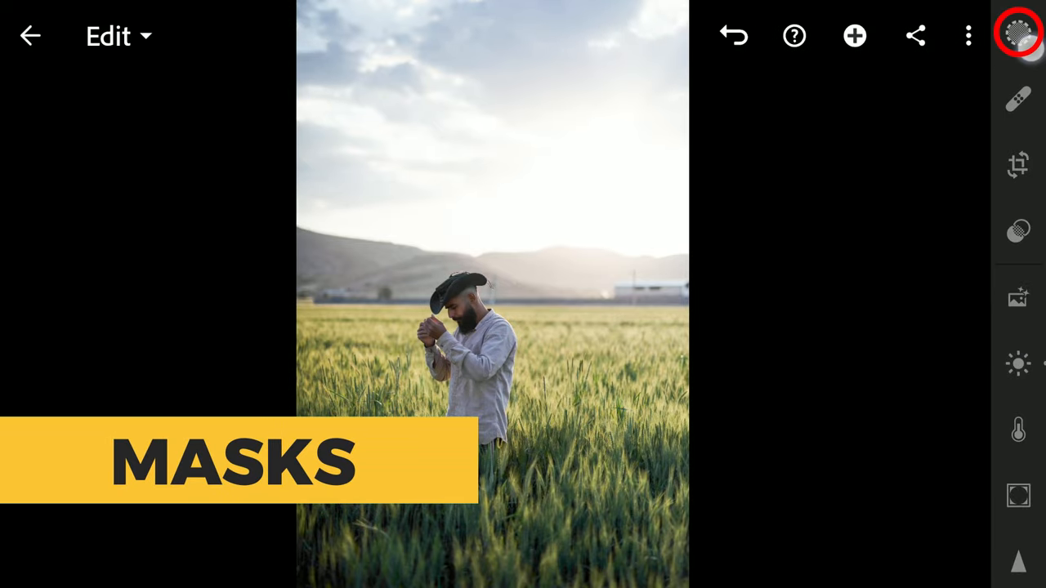
{"action": "left_click", "coordinate": [1018, 35]}
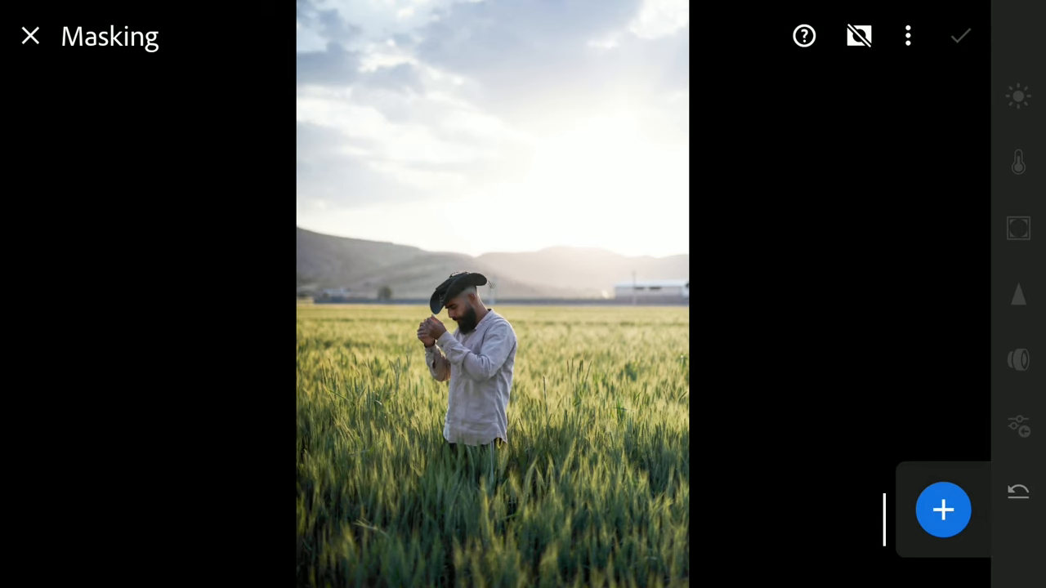
{"action": "left_click", "coordinate": [942, 510]}
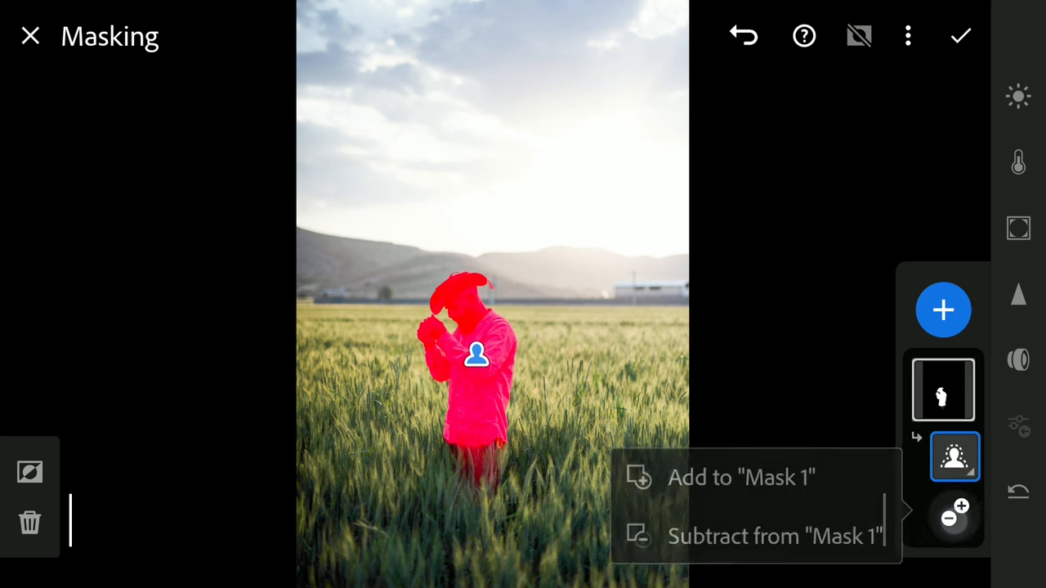
- Add a Linear Gradient to Mask 1 covering the lower wheat field
{"action": "left_click", "coordinate": [740, 477]}
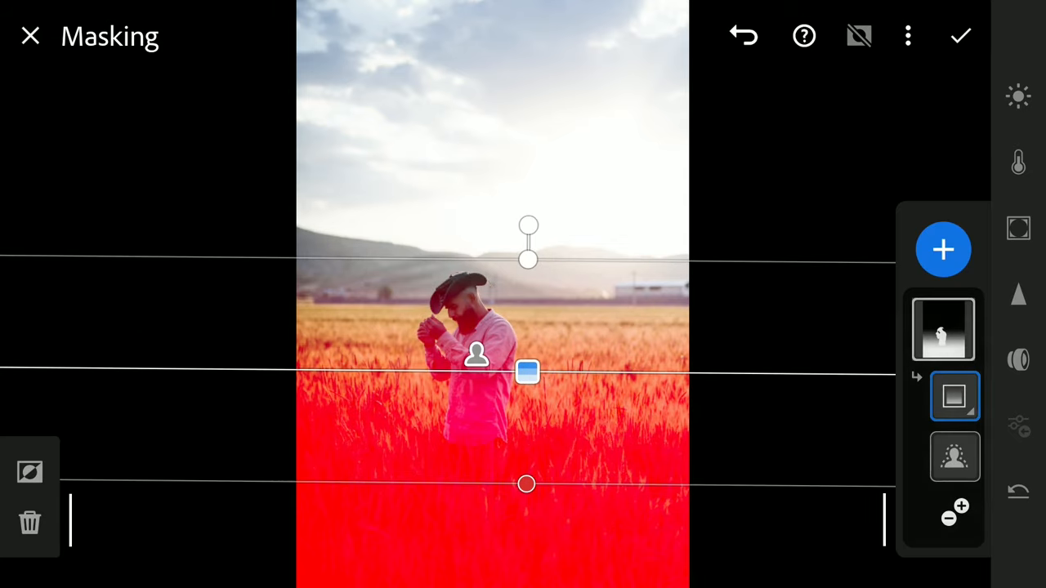
{"action": "left_click", "coordinate": [942, 328]}
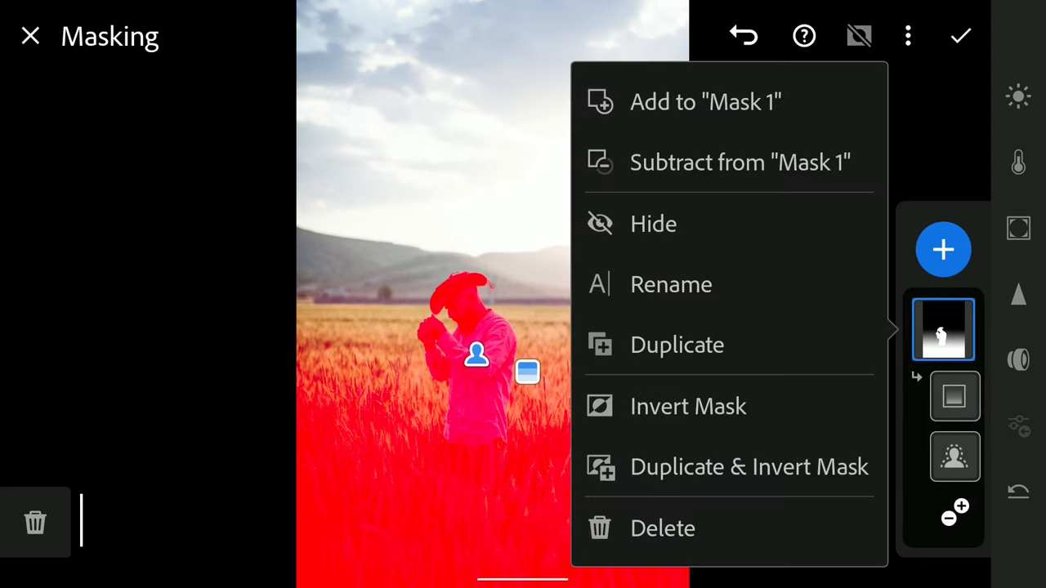
{"action": "mouse_move", "coordinate": [731, 467]}
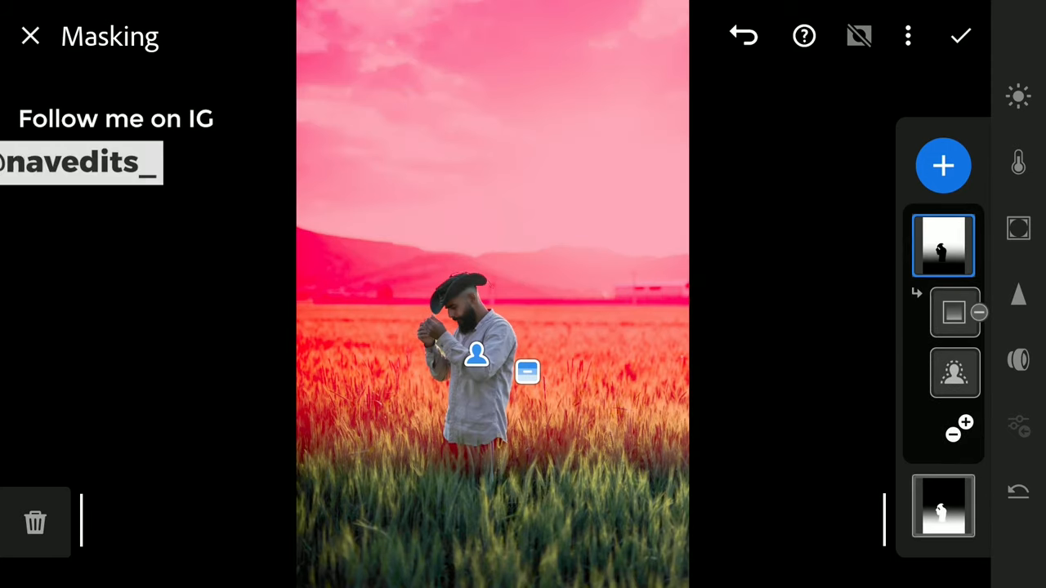
- Select the original mask's foreground linear gradient and move it slightly upward
{"action": "left_click", "coordinate": [954, 312]}
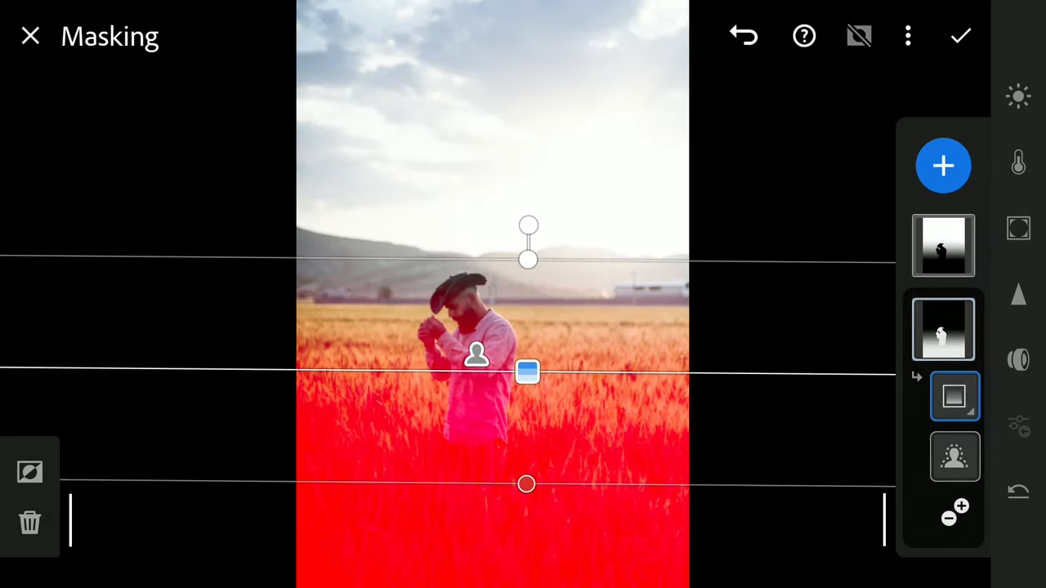
{"action": "left_click_drag", "start_coordinate": [527, 371], "coordinate": [524, 342]}
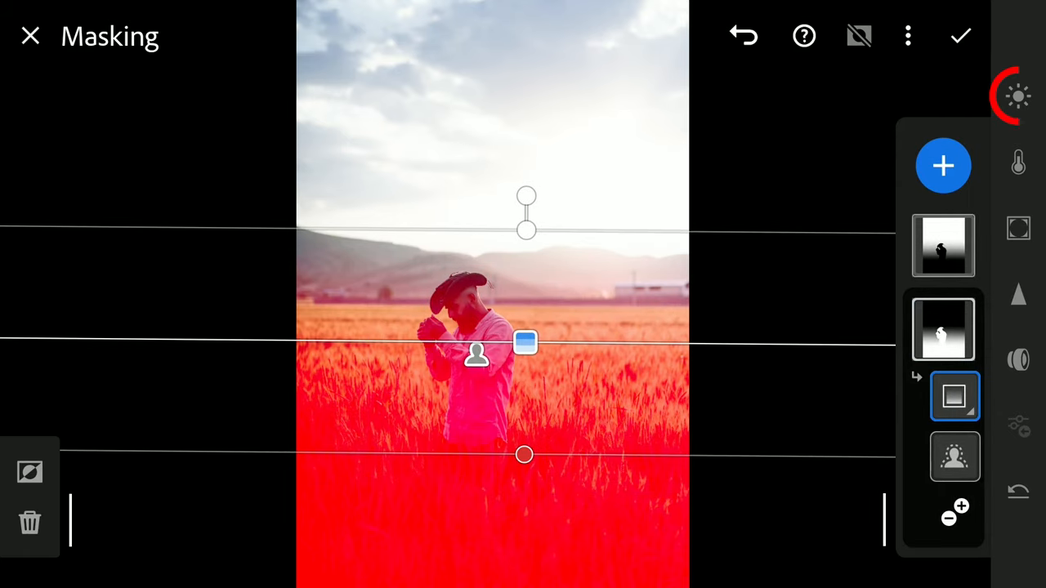
- Set the foreground mask's Whites to 62 and Saturation to 42, and adjust an Effects slider
{"action": "left_click", "coordinate": [1017, 95]}
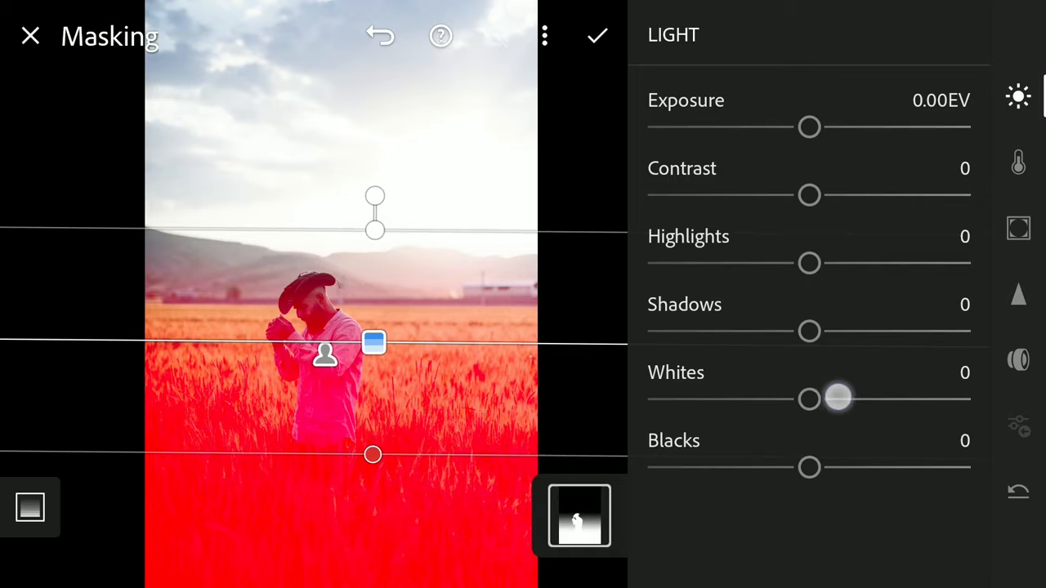
{"action": "left_click_drag", "start_coordinate": [808, 400], "coordinate": [877, 400]}
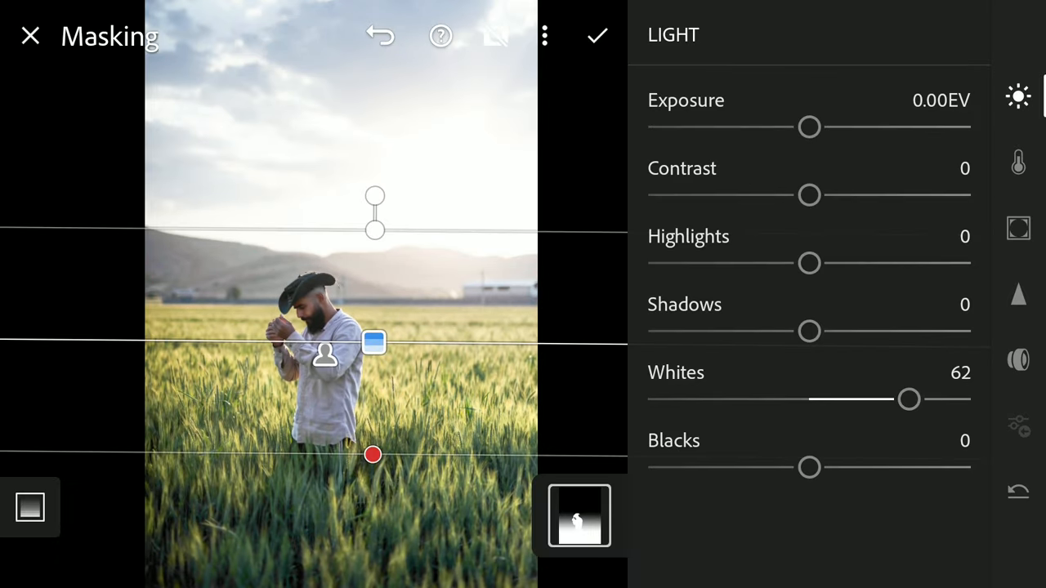
{"action": "left_click", "coordinate": [1018, 162]}
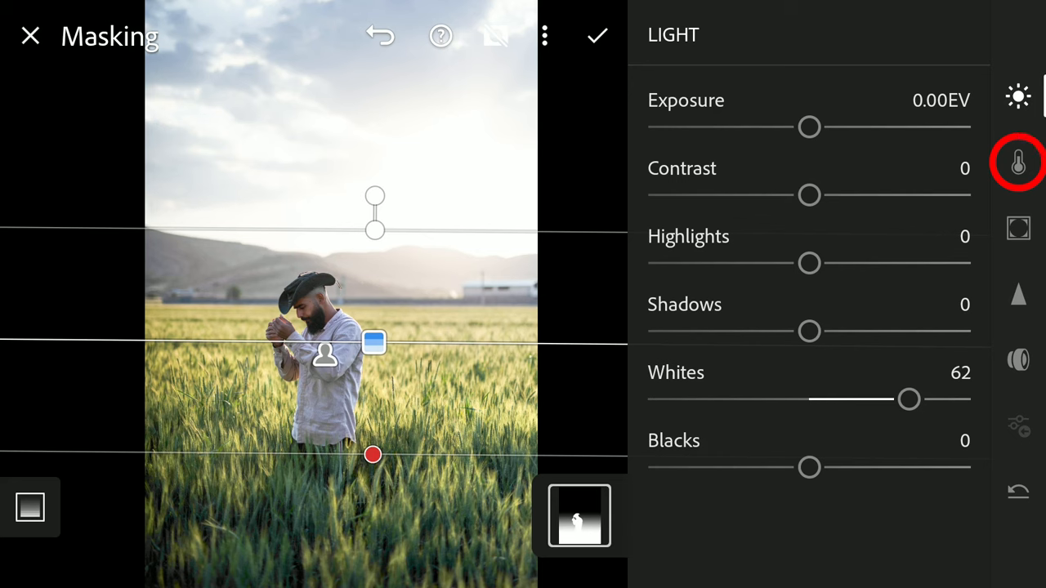
{"action": "left_click", "coordinate": [1018, 162]}
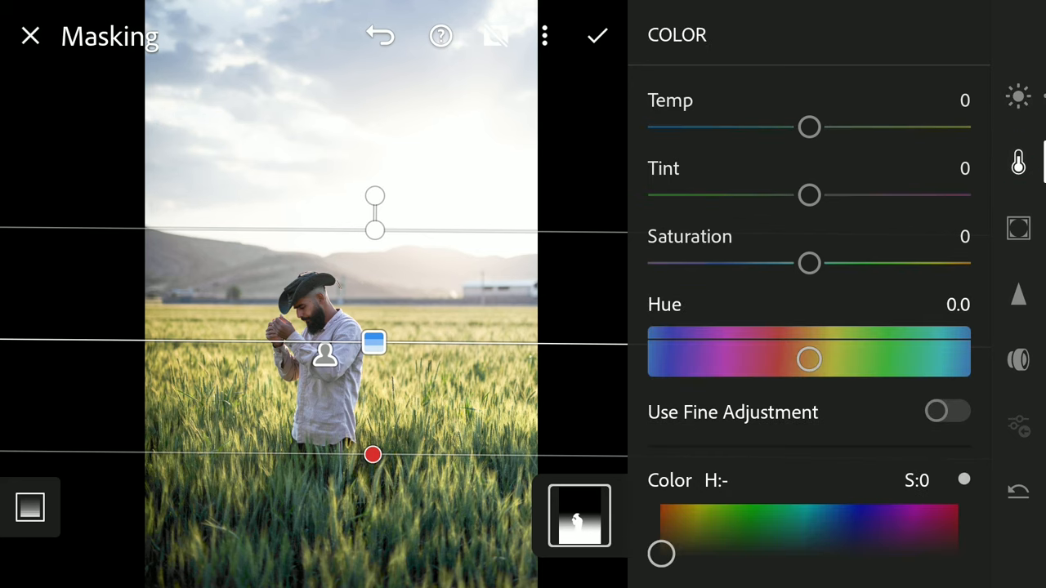
{"action": "left_click_drag", "start_coordinate": [809, 263], "coordinate": [874, 263]}
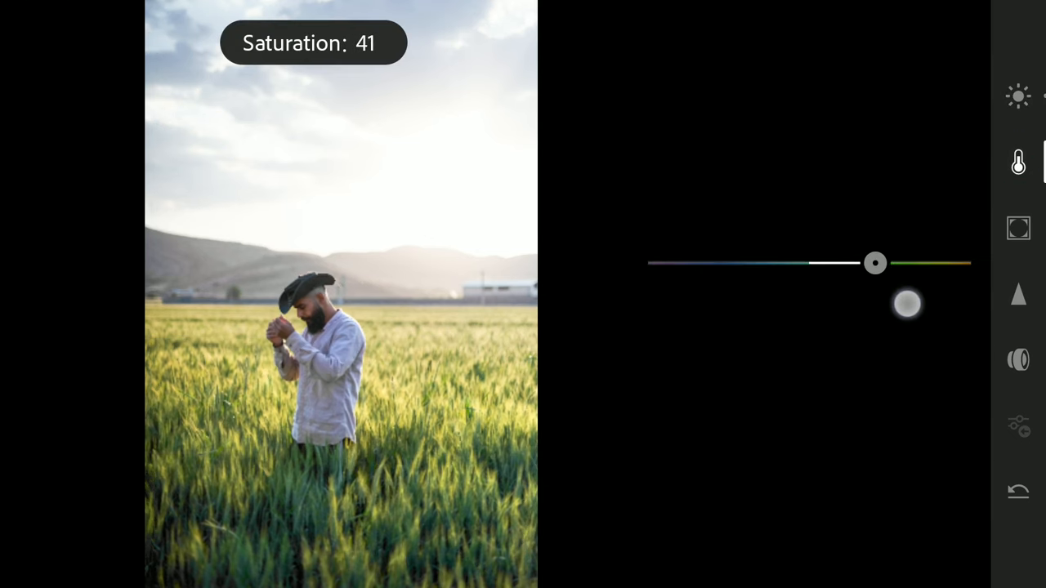
{"action": "left_click", "coordinate": [1018, 227]}
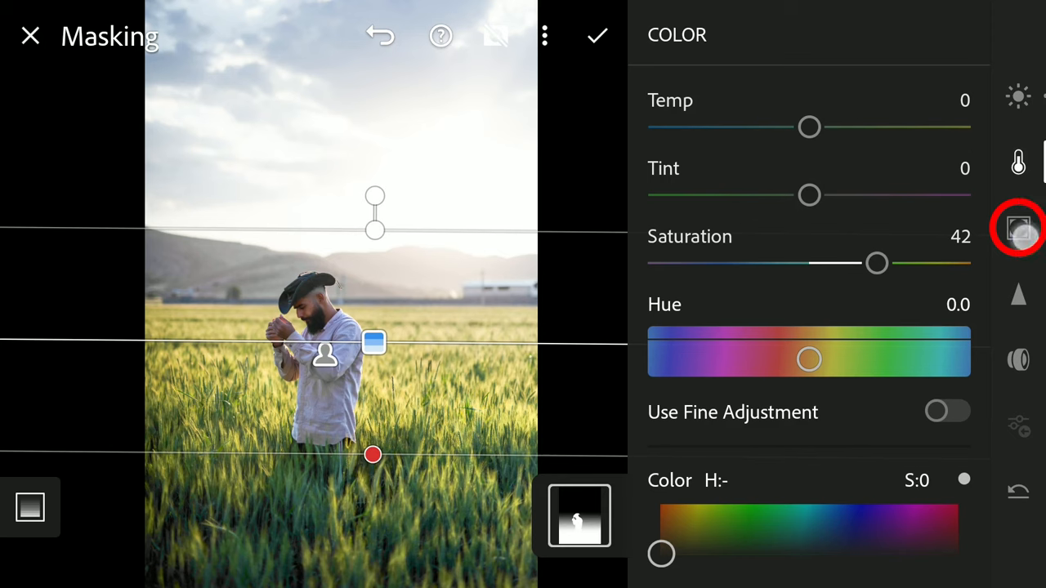
{"action": "left_click", "coordinate": [1018, 229]}
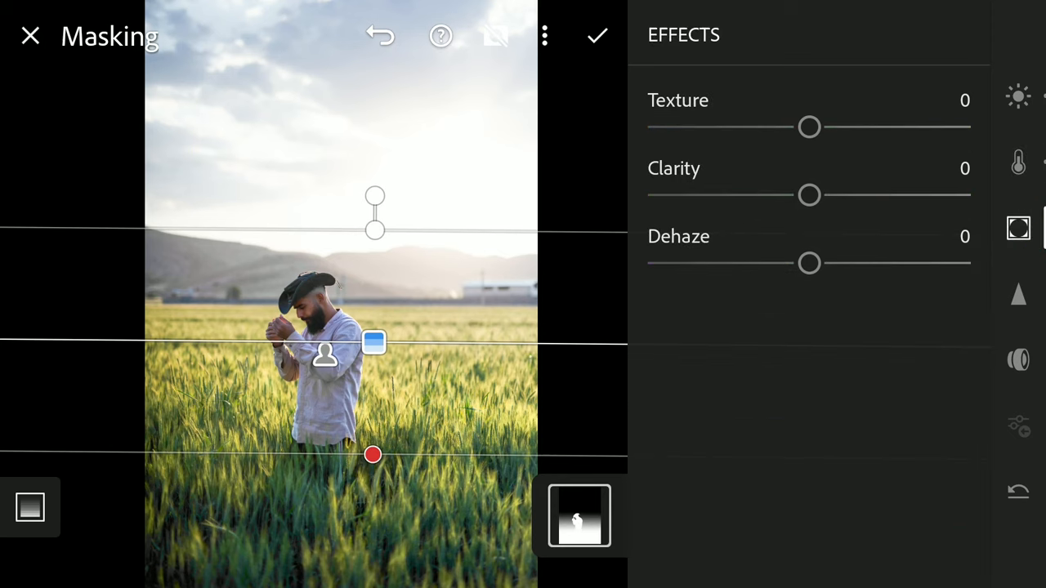
{"action": "left_click_drag", "start_coordinate": [809, 195], "coordinate": [836, 194]}
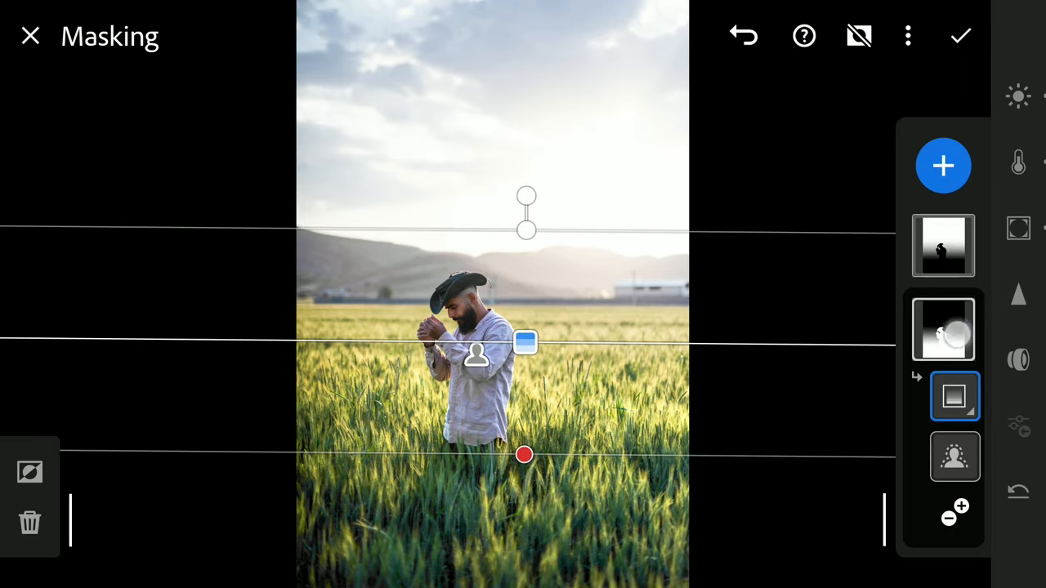
- Duplicate and invert the foreground mask, darken the sky's Light sliders, and set Dehaze to -46
{"action": "left_click", "coordinate": [943, 329]}
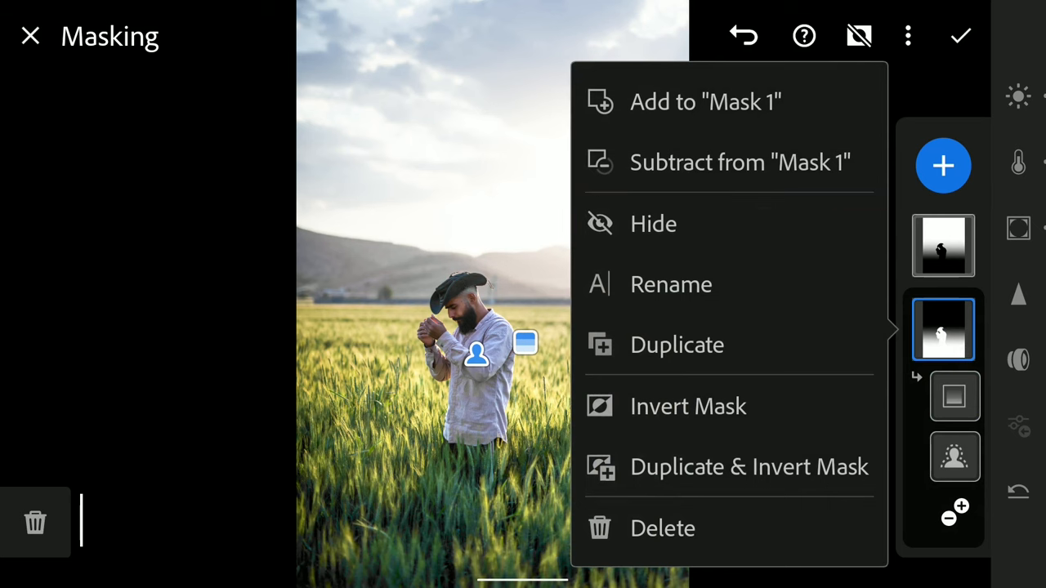
{"action": "left_click", "coordinate": [653, 223]}
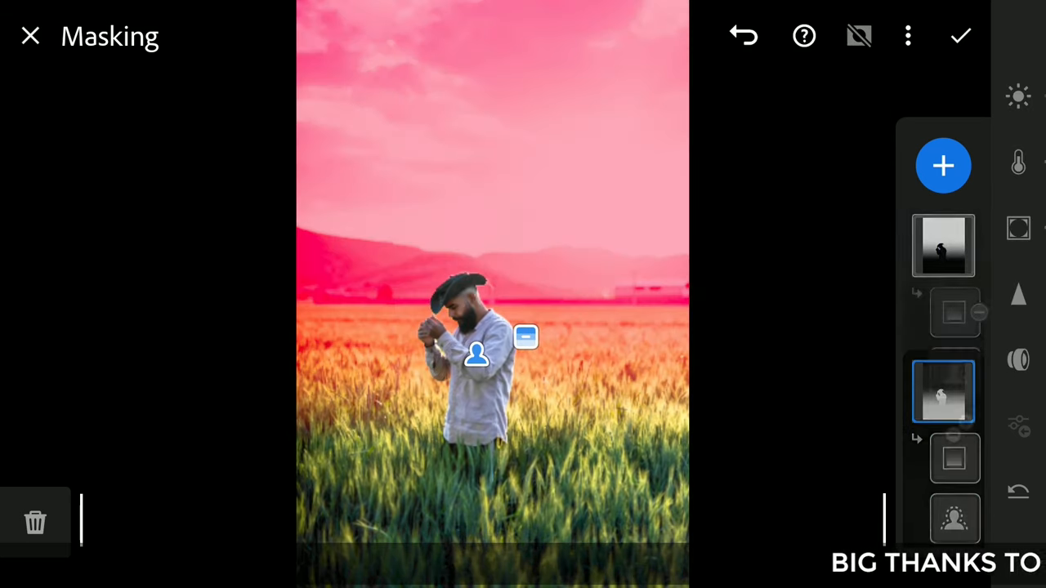
{"action": "left_click", "coordinate": [1018, 96]}
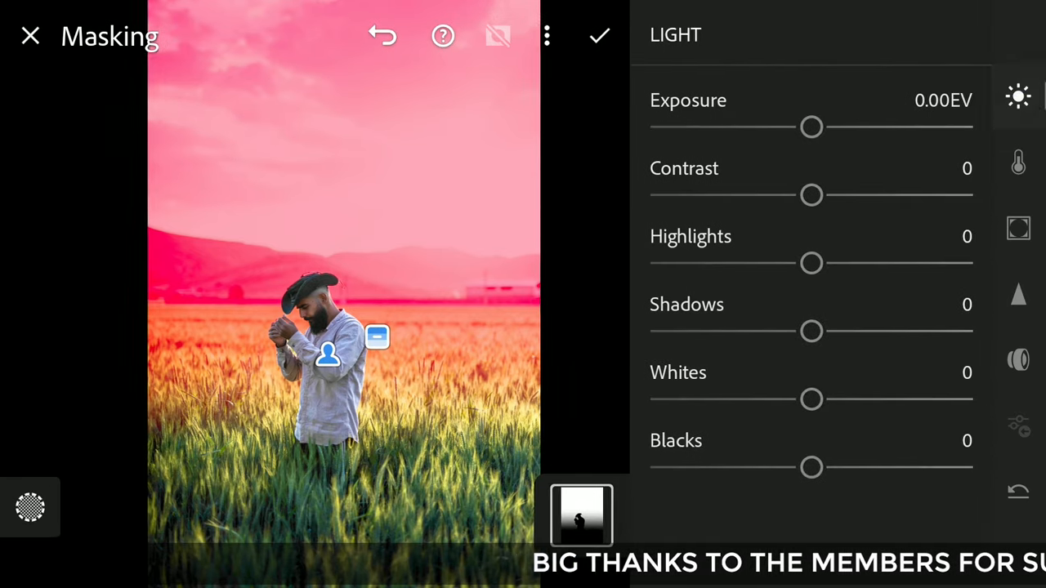
{"action": "left_click_drag", "start_coordinate": [811, 127], "coordinate": [745, 126]}
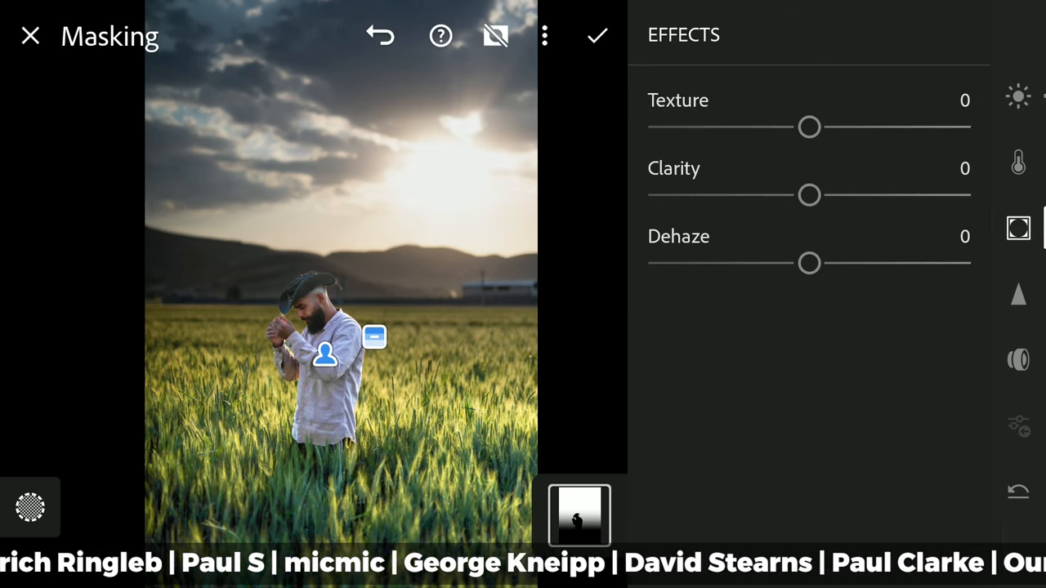
{"action": "left_click_drag", "start_coordinate": [809, 262], "coordinate": [749, 262]}
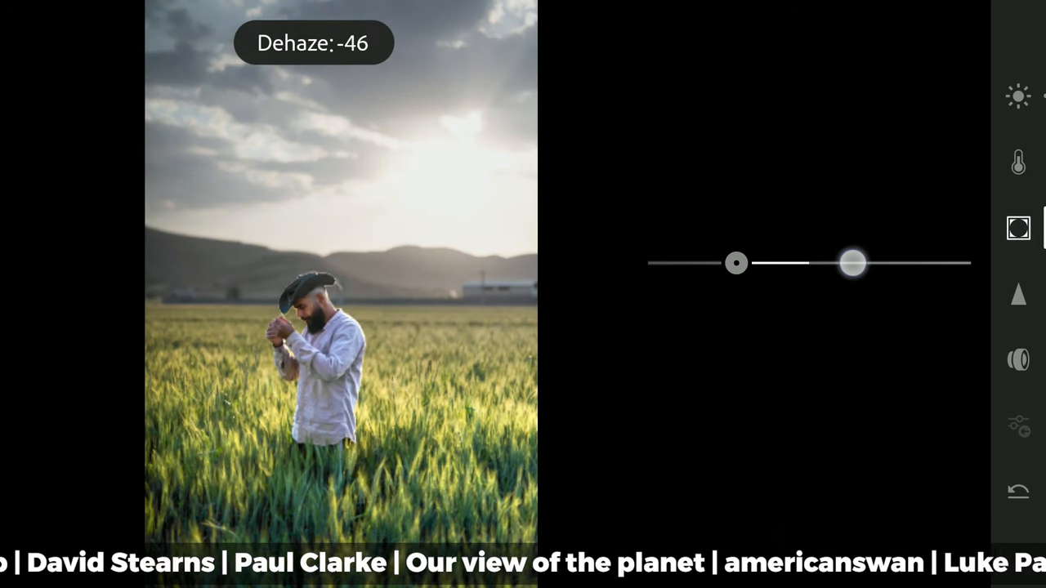
{"action": "left_click_drag", "start_coordinate": [853, 262], "coordinate": [850, 262]}
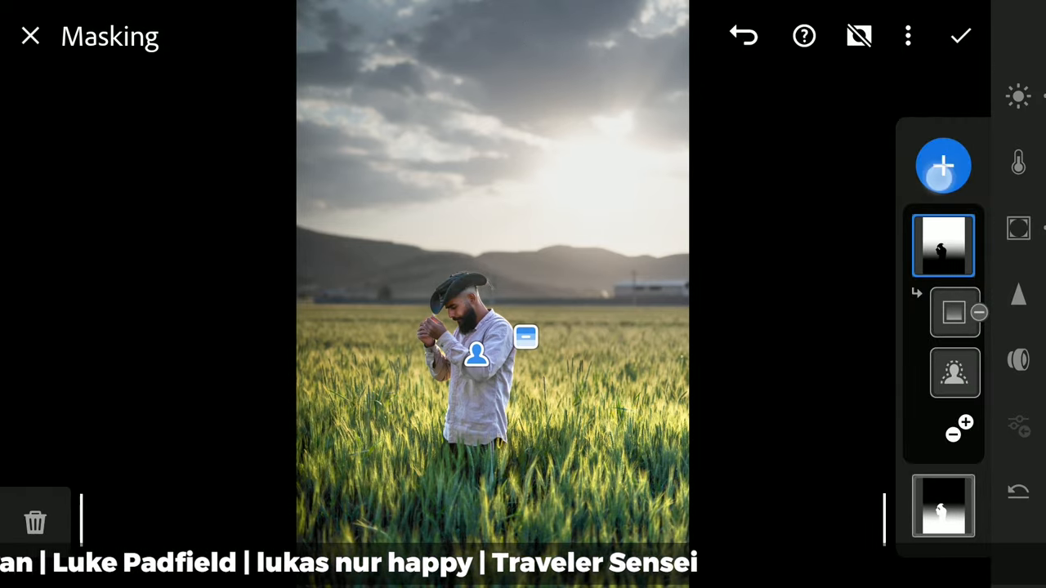
- Set the subject mask's Whites to 58 and Temp to 20
{"action": "left_click", "coordinate": [943, 166]}
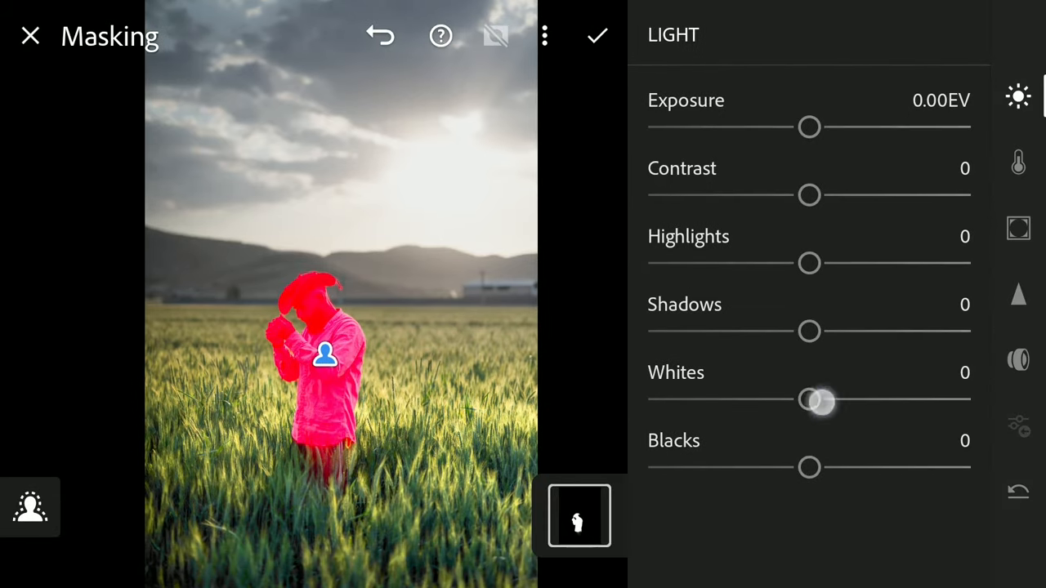
{"action": "left_click_drag", "start_coordinate": [809, 401], "coordinate": [899, 400]}
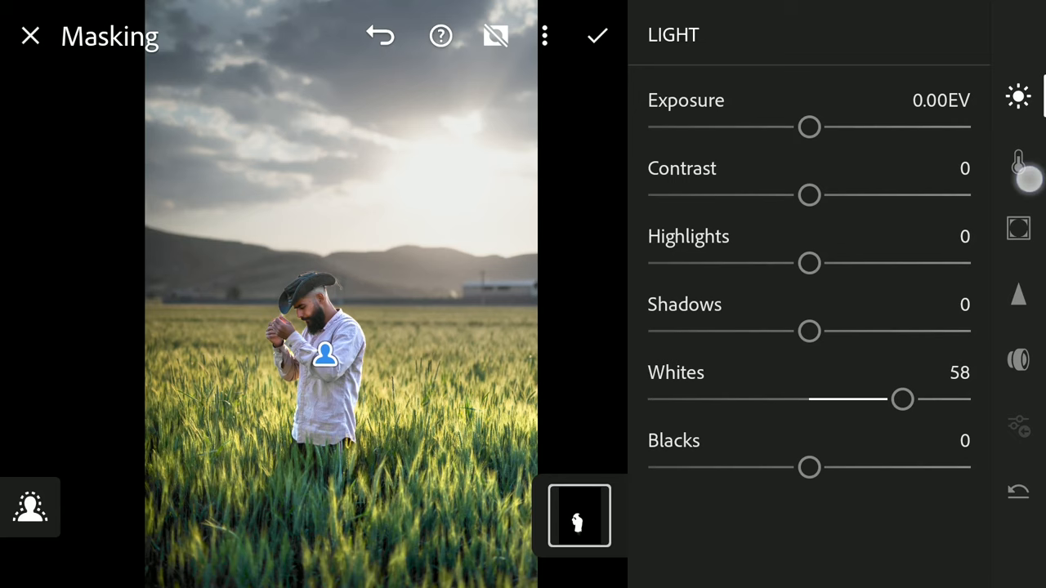
{"action": "left_click", "coordinate": [1018, 162]}
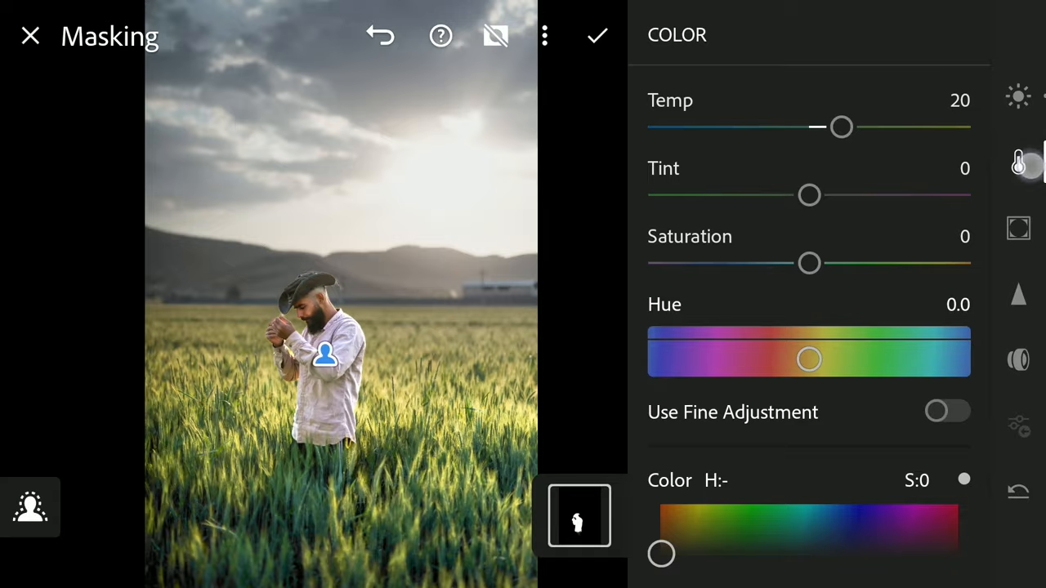
{"action": "left_click", "coordinate": [943, 143]}
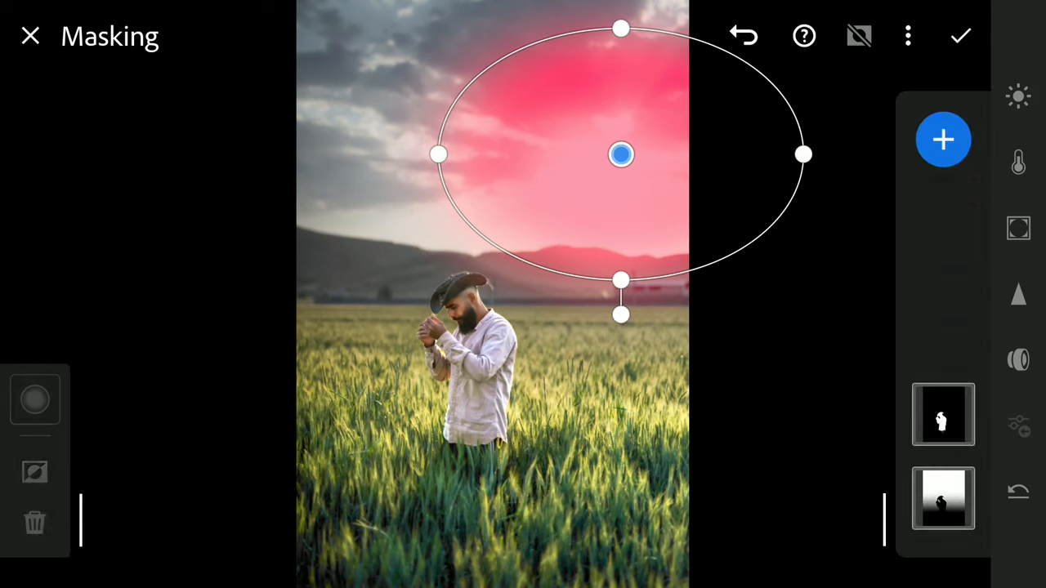
- Soften the sky radial mask's feather and set Exposure -0.73, Blacks -76, Shadows 35, Whites -100
{"action": "left_click", "coordinate": [34, 400]}
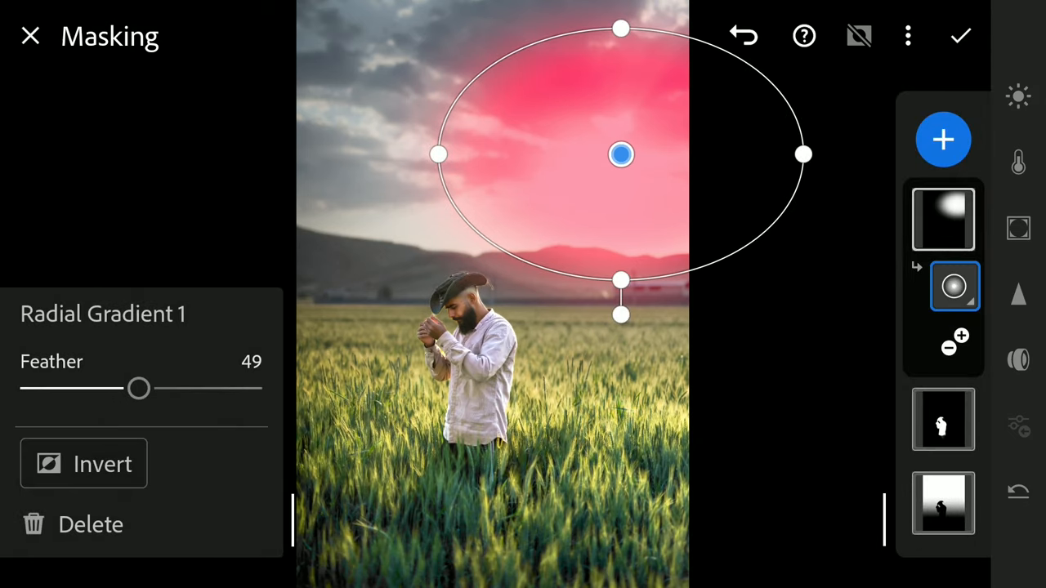
{"action": "left_click_drag", "start_coordinate": [138, 388], "coordinate": [70, 388]}
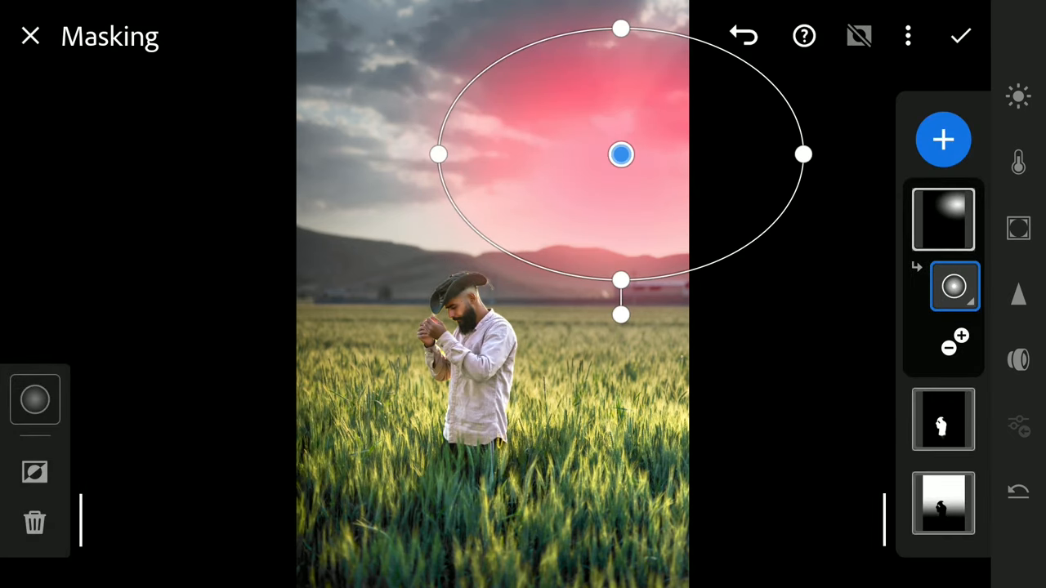
{"action": "left_click", "coordinate": [1017, 97]}
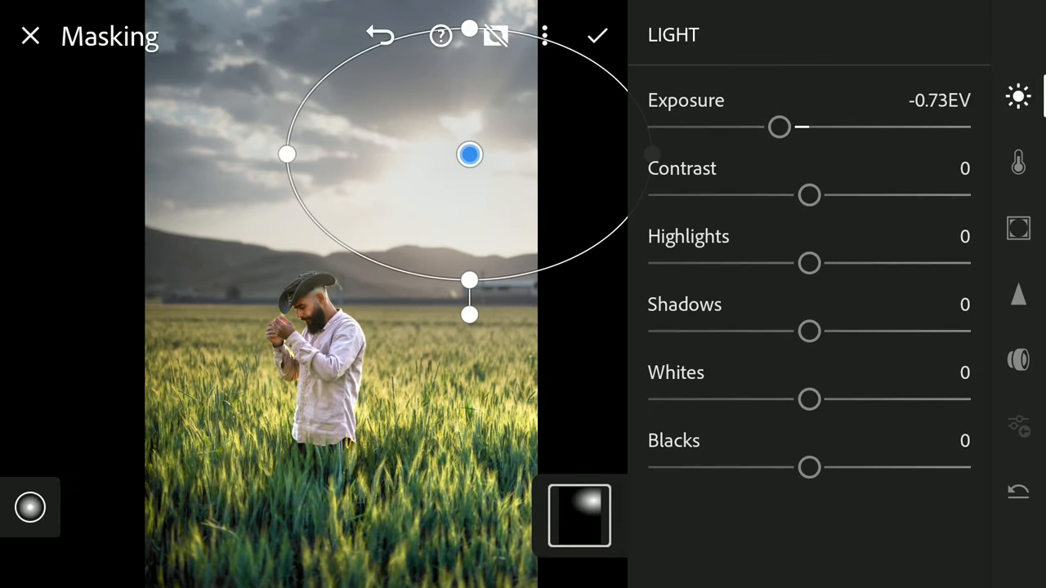
{"action": "left_click_drag", "start_coordinate": [809, 399], "coordinate": [645, 399]}
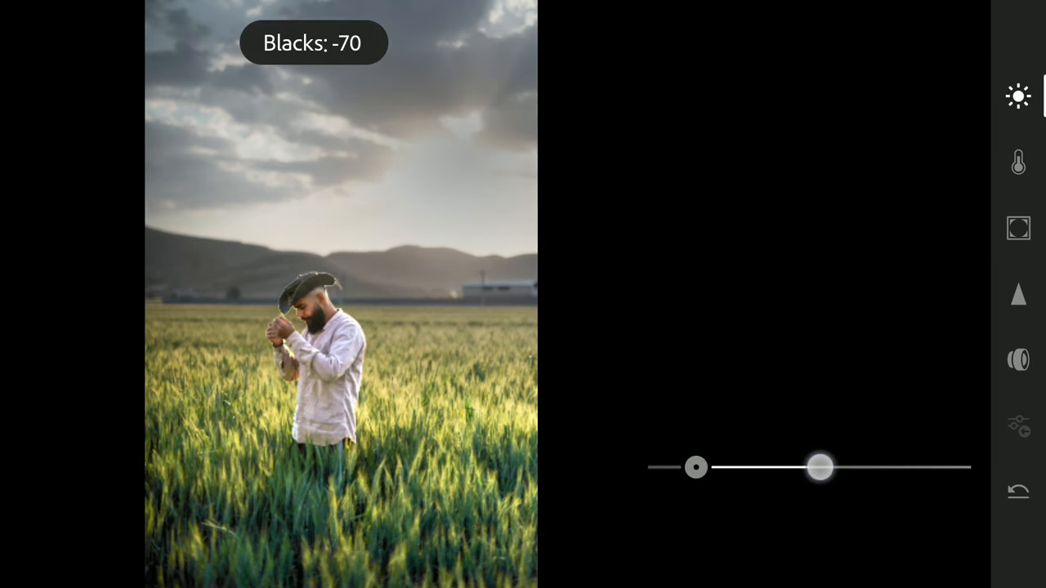
{"action": "left_click_drag", "start_coordinate": [821, 468], "coordinate": [809, 468]}
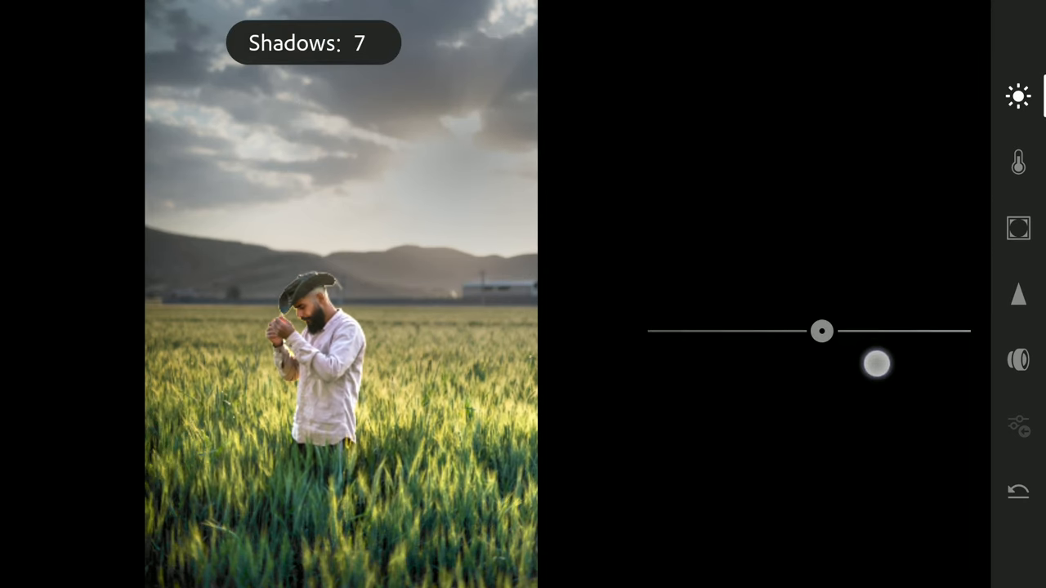
{"action": "left_click_drag", "start_coordinate": [822, 331], "coordinate": [864, 331]}
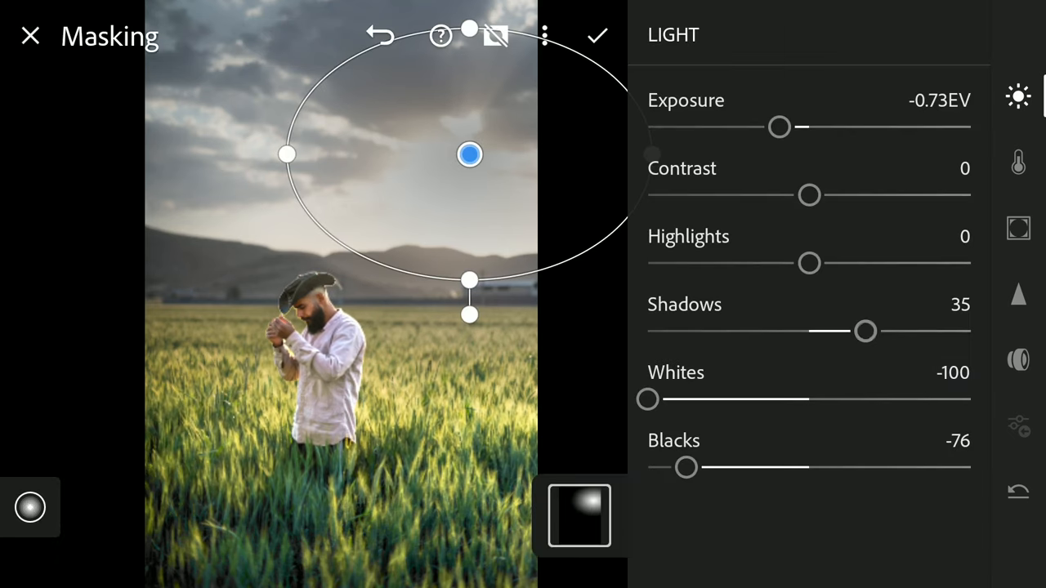
{"action": "left_click", "coordinate": [1017, 162]}
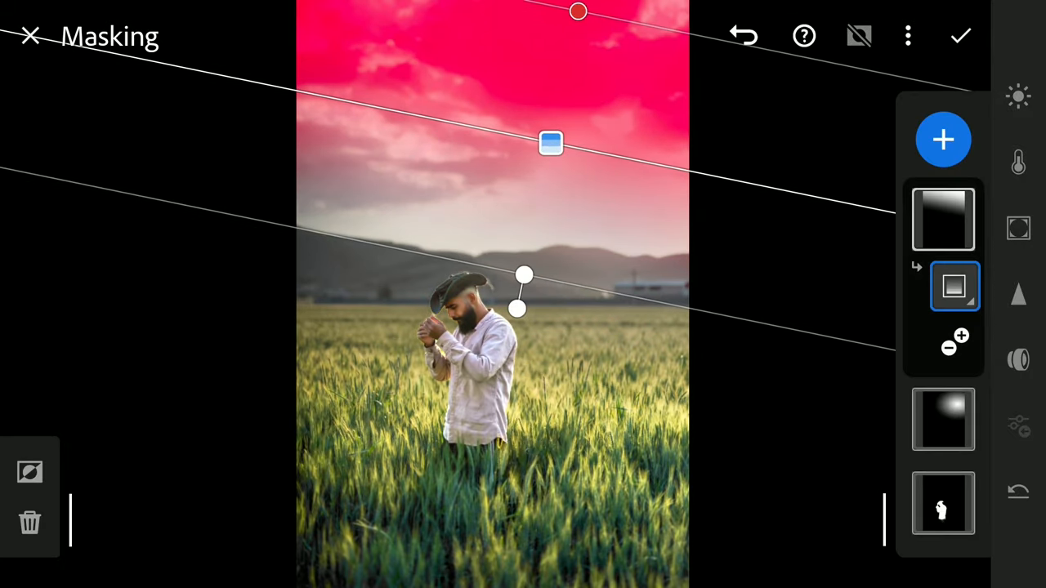
- Lower the top sky gradient mask's Exposure to -0.73
{"action": "left_click", "coordinate": [1018, 96]}
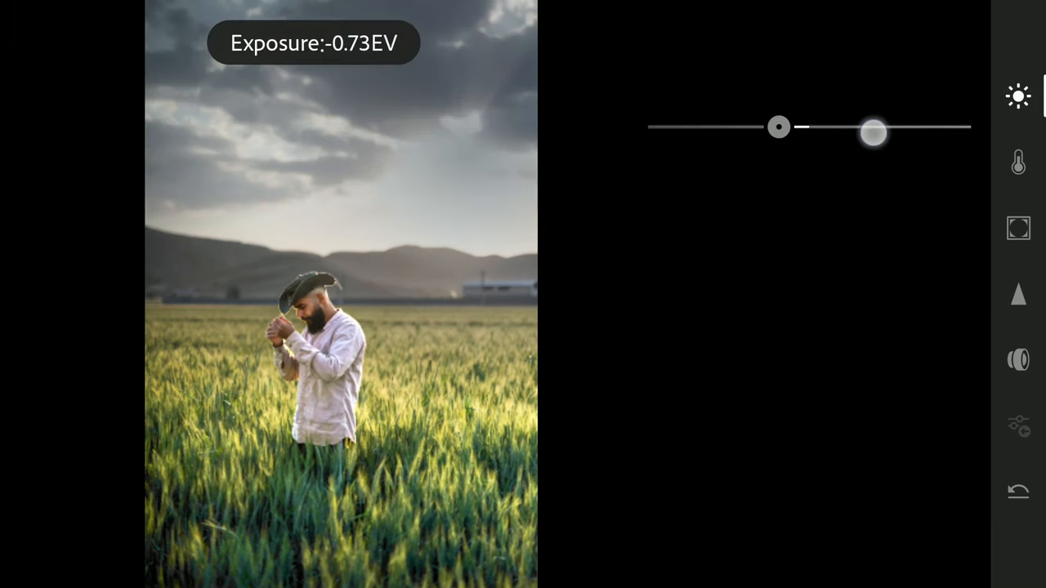
{"action": "left_click_drag", "start_coordinate": [873, 131], "coordinate": [863, 137]}
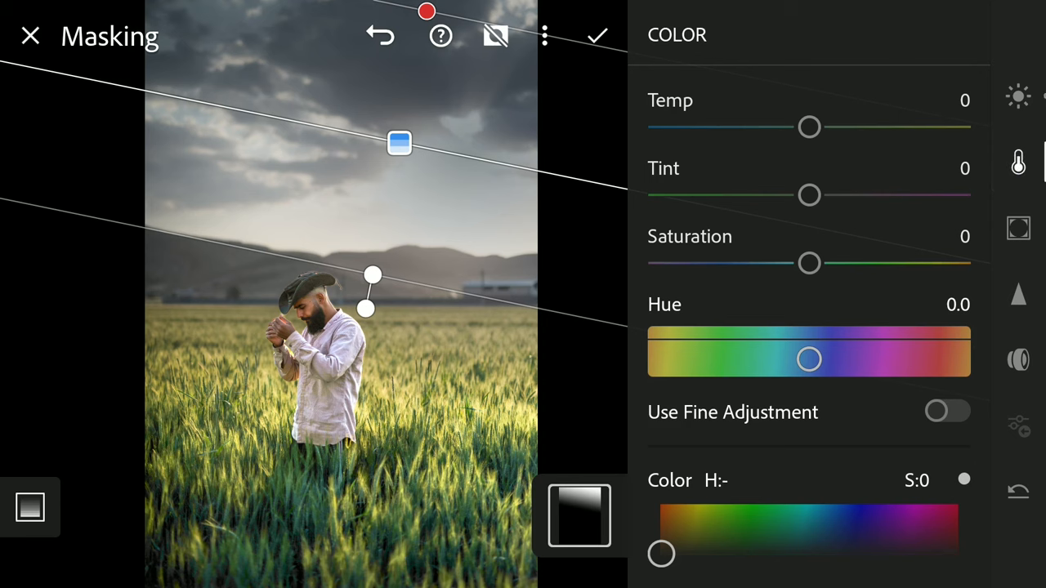
{"action": "left_click_drag", "start_coordinate": [809, 126], "coordinate": [841, 127]}
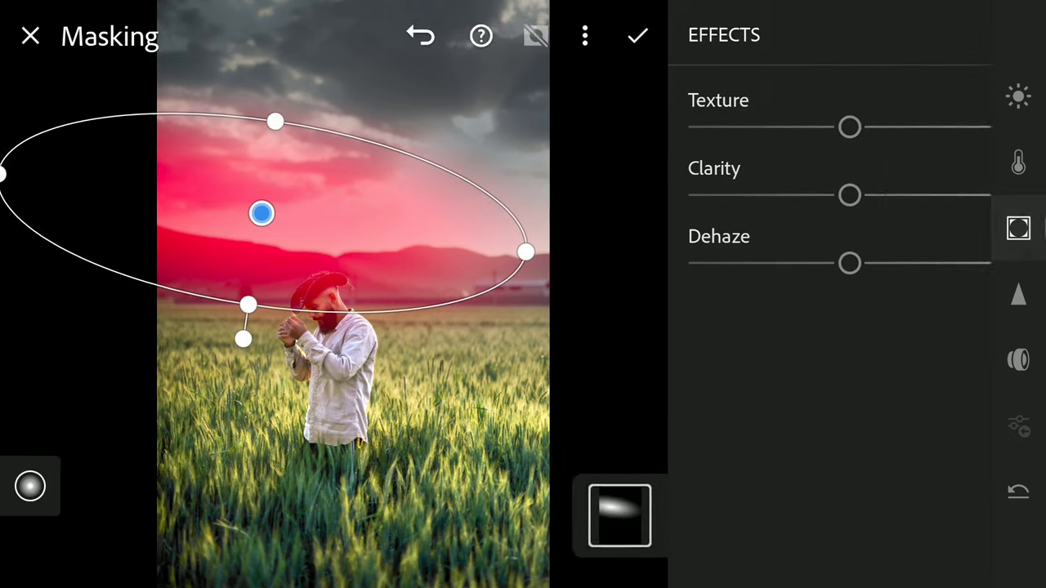
- Tint the horizon radial mask warm yellow with Hue 46 and Saturation 70
{"action": "left_click_drag", "start_coordinate": [849, 263], "coordinate": [746, 263]}
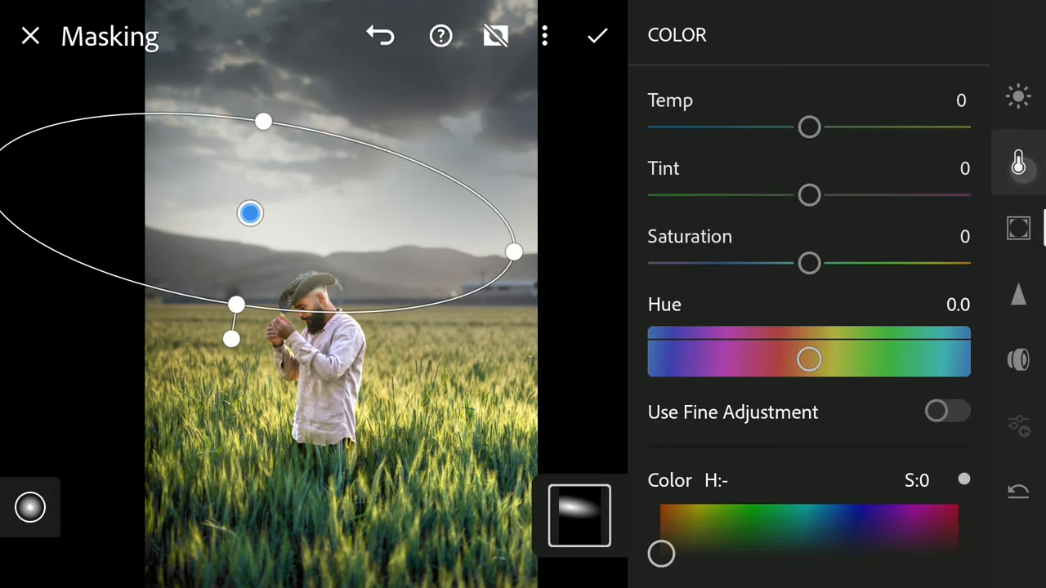
{"action": "left_click_drag", "start_coordinate": [809, 126], "coordinate": [936, 126]}
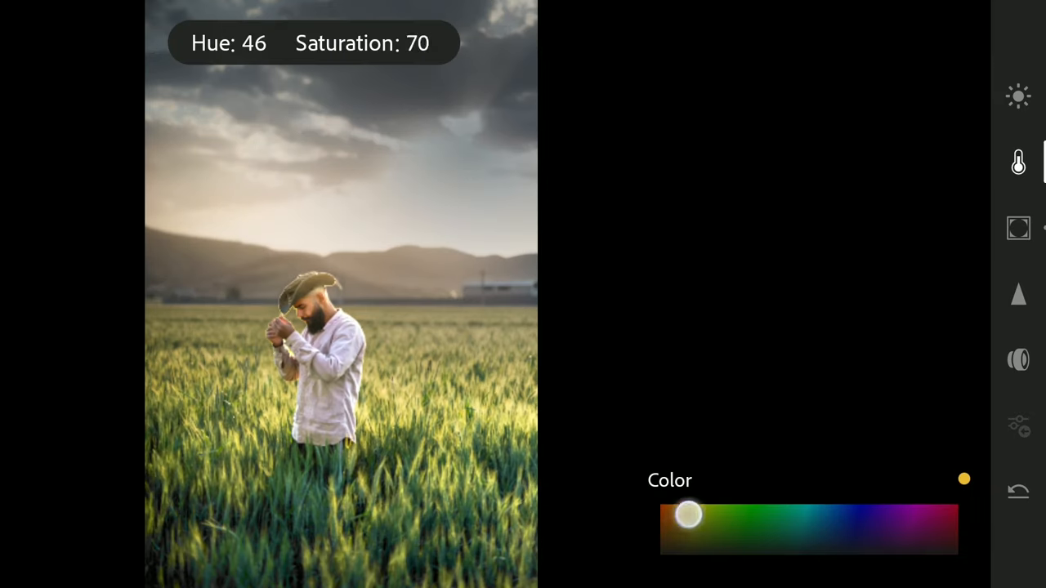
{"action": "left_click_drag", "start_coordinate": [689, 513], "coordinate": [707, 503]}
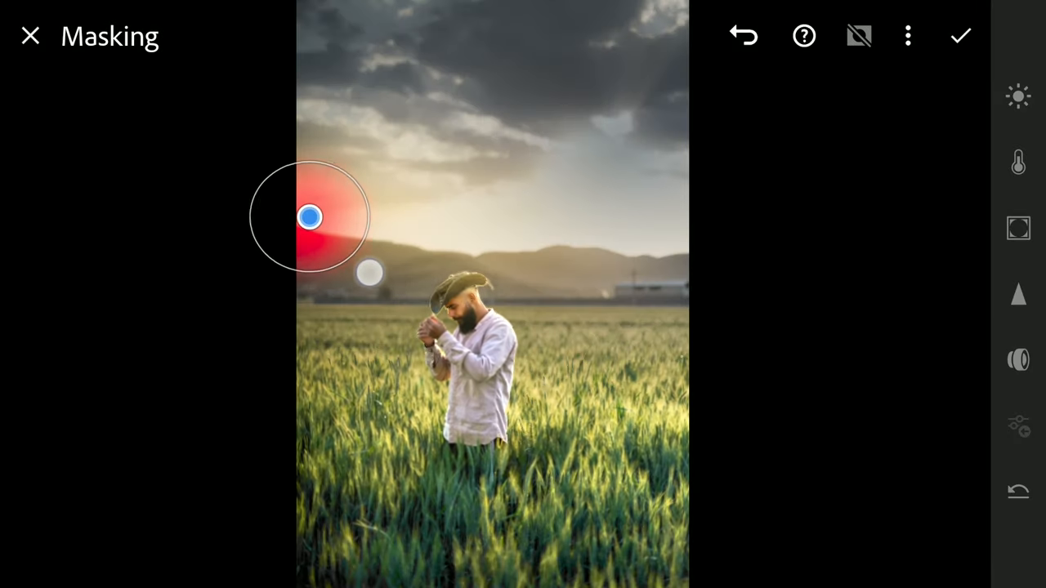
- Enlarge the radial sun mask over the left side and adjust its Light and Color settings
{"action": "left_click_drag", "start_coordinate": [368, 272], "coordinate": [433, 435]}
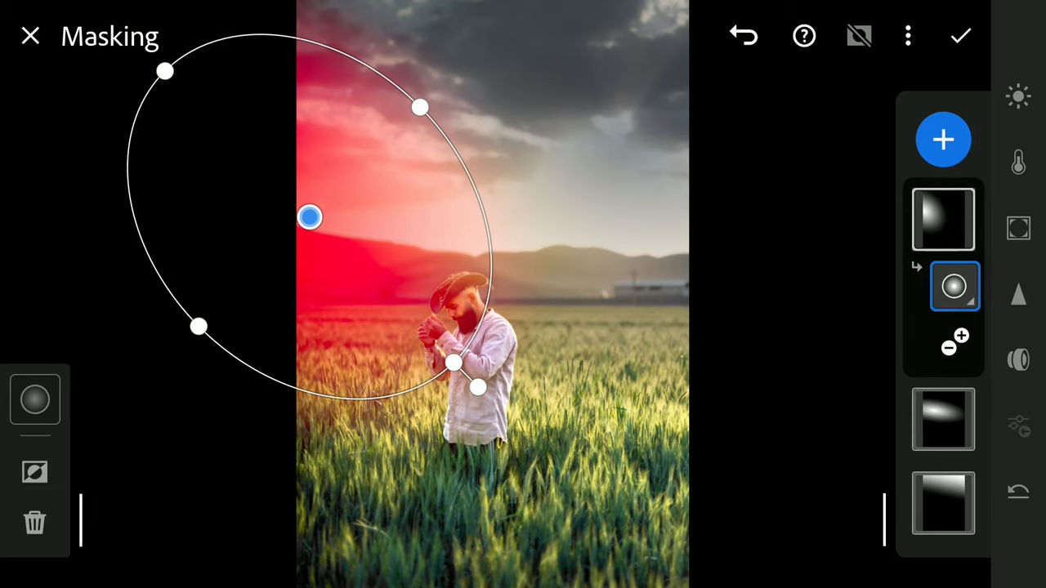
{"action": "left_click", "coordinate": [1018, 96]}
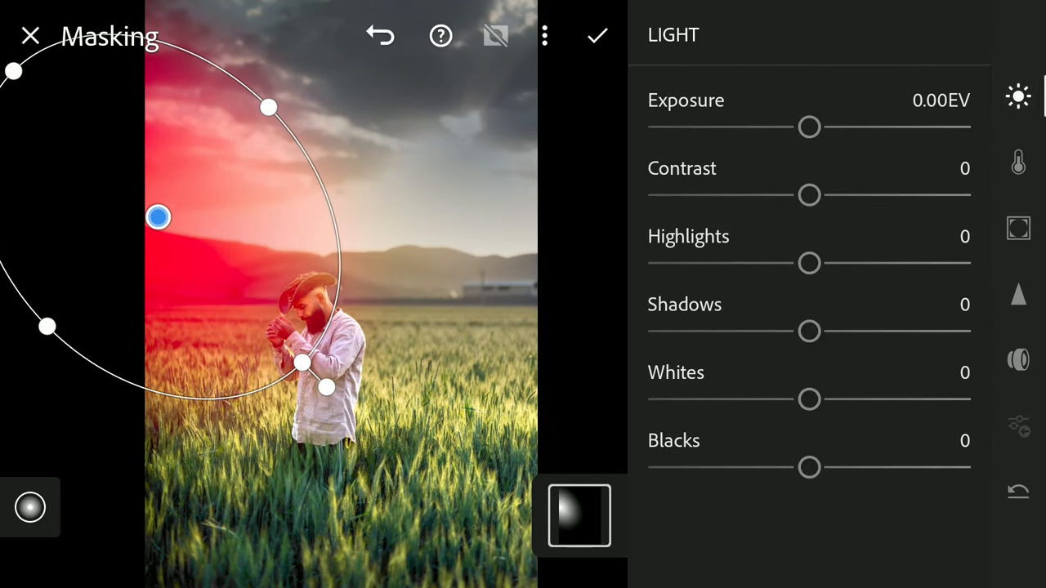
{"action": "left_click", "coordinate": [1018, 162]}
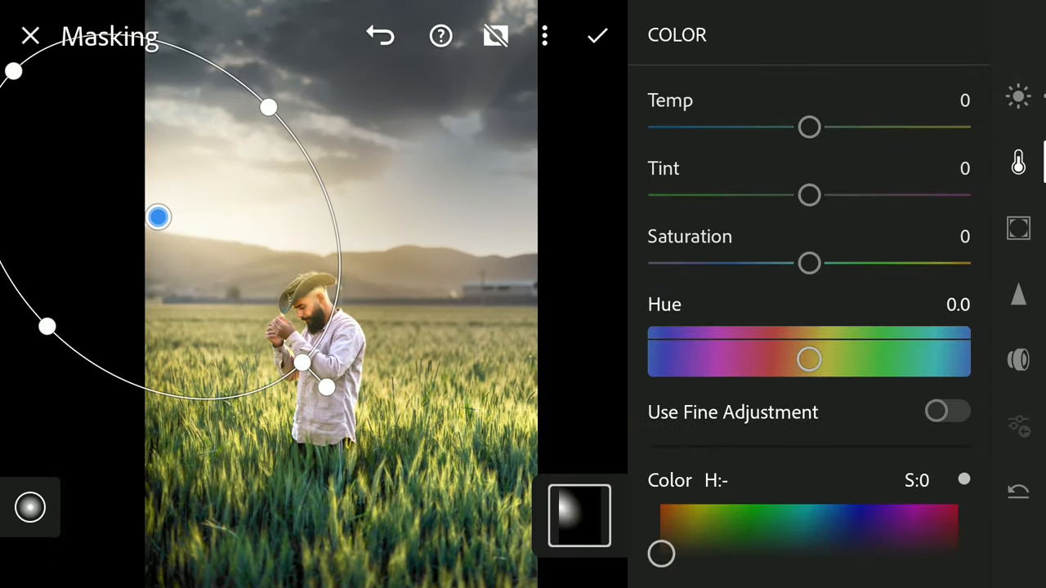
{"action": "left_click_drag", "start_coordinate": [809, 127], "coordinate": [849, 127]}
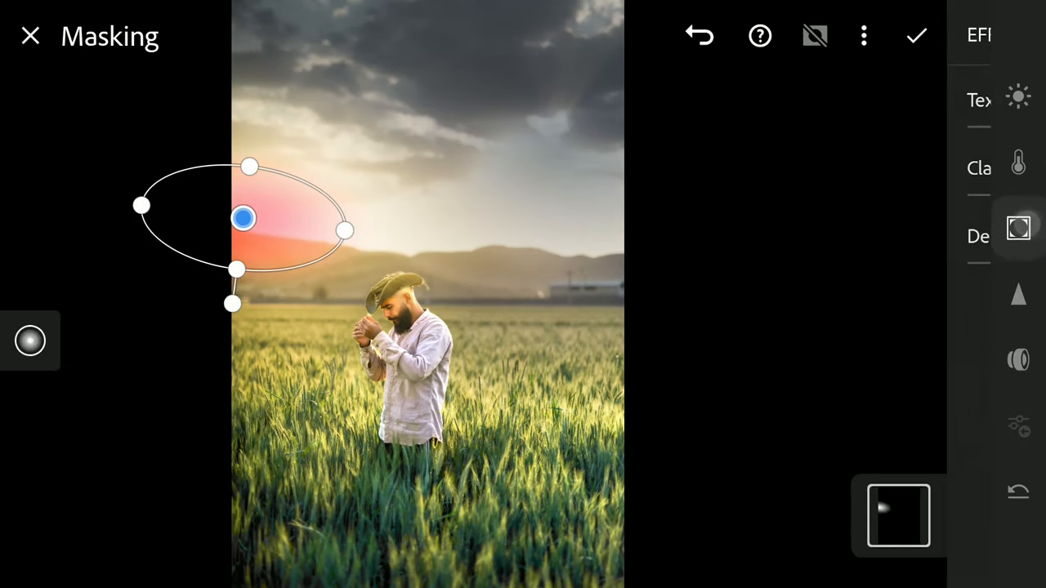
- Close the small sun mask's adjustments and preview the glow without the overlay
{"action": "left_click", "coordinate": [1018, 236]}
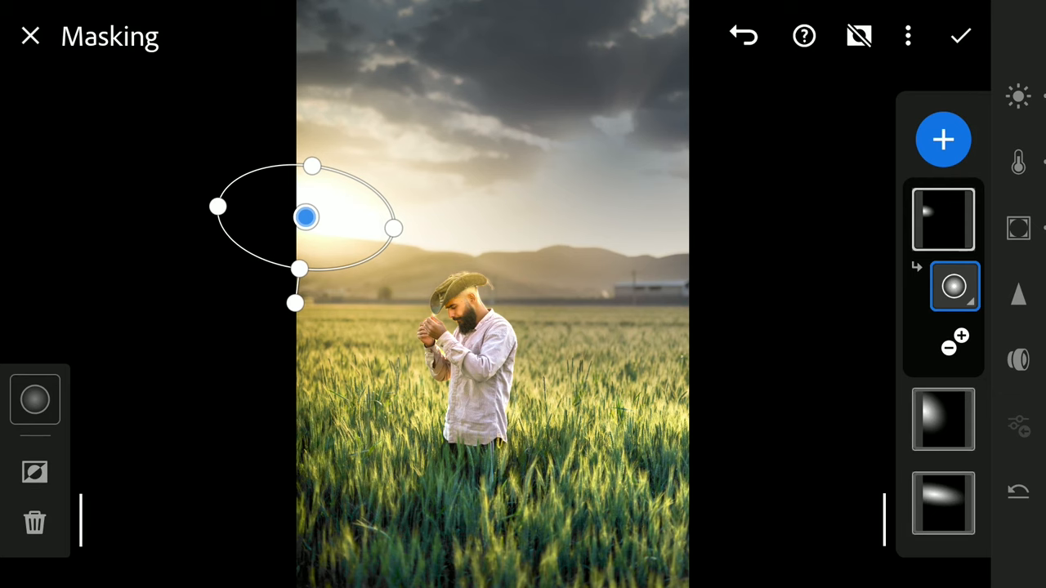
{"action": "left_click", "coordinate": [943, 139]}
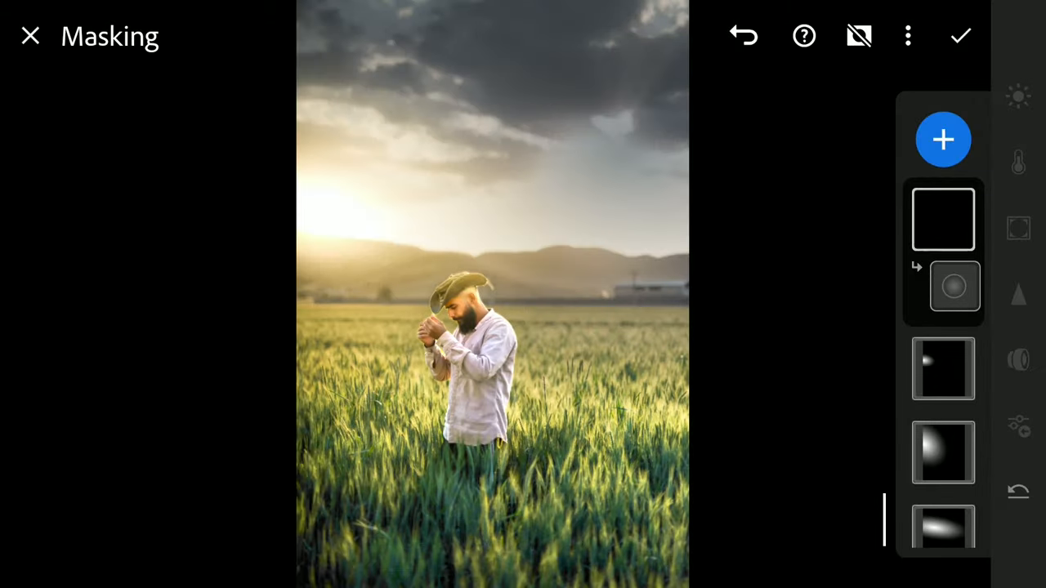
- Add an inverted radial mask around the sun and drop its exposure to -0.97
{"action": "left_click", "coordinate": [954, 287]}
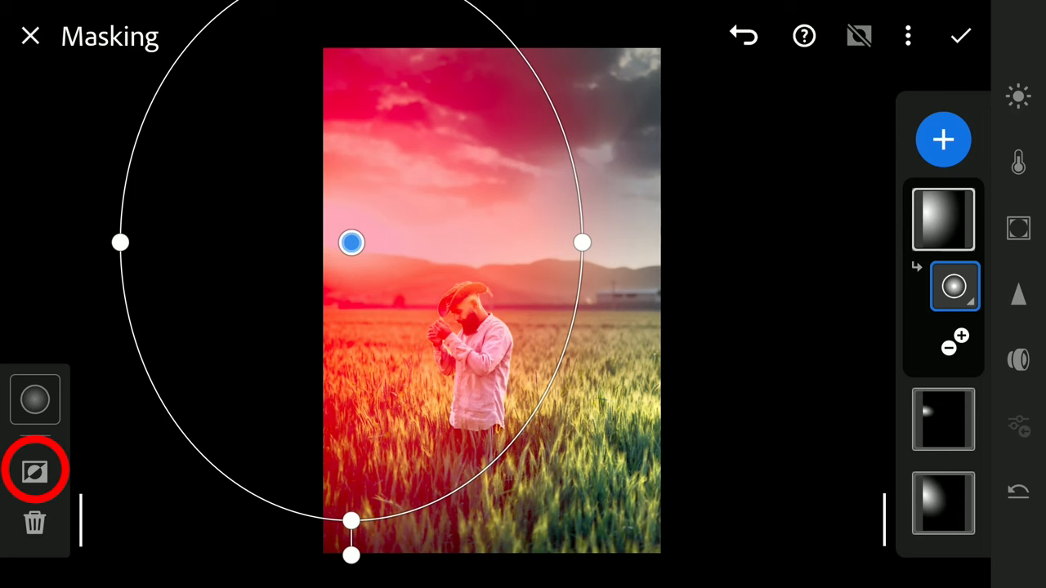
{"action": "left_click", "coordinate": [35, 470]}
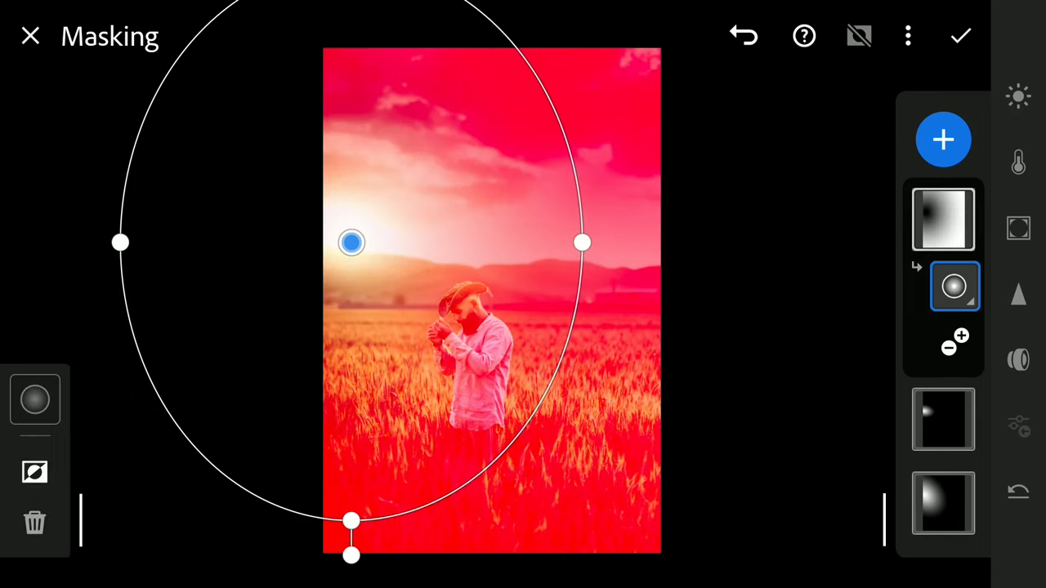
{"action": "left_click_drag", "start_coordinate": [582, 242], "coordinate": [616, 241]}
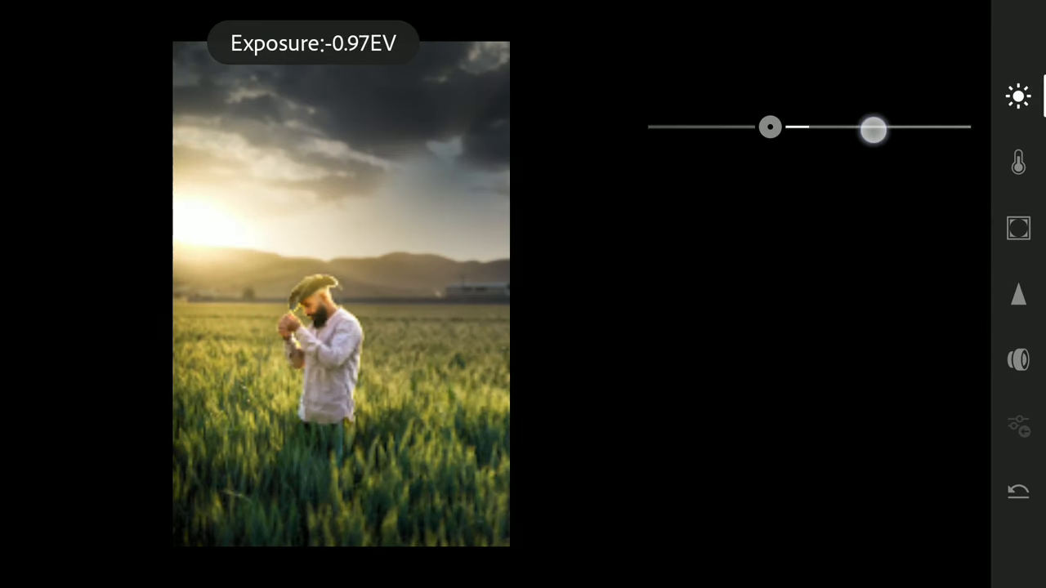
{"action": "left_click_drag", "start_coordinate": [872, 128], "coordinate": [888, 132]}
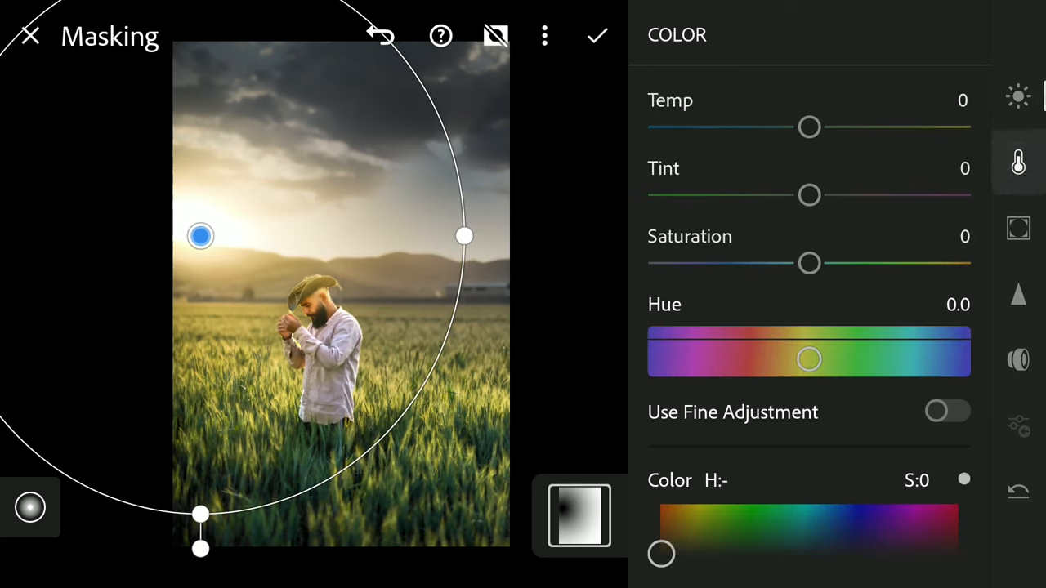
{"action": "left_click_drag", "start_coordinate": [809, 127], "coordinate": [848, 126]}
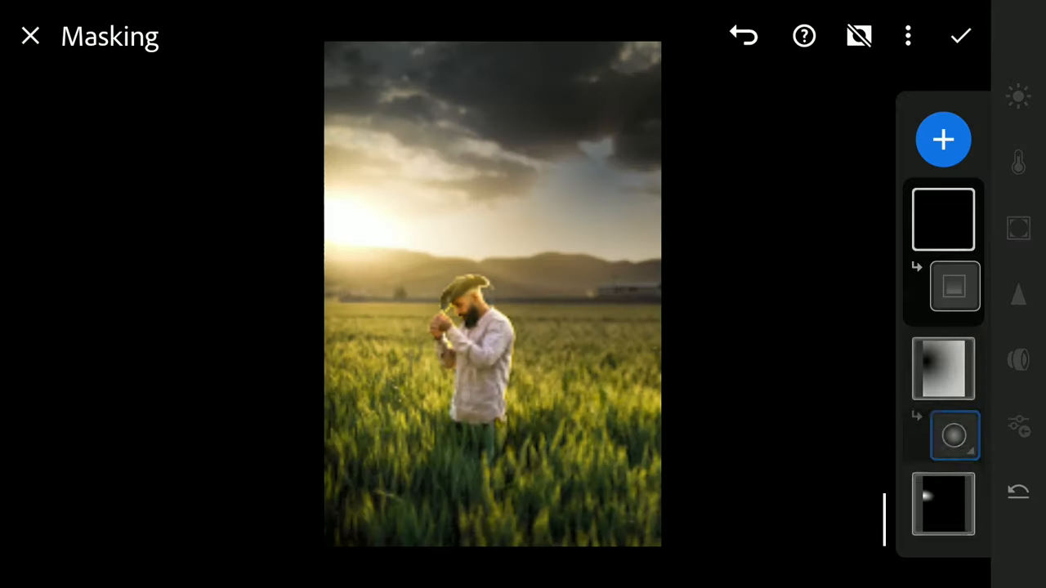
- Open the new linear gradient's adjustments and lower its lighting over the grass
{"action": "left_click", "coordinate": [942, 368]}
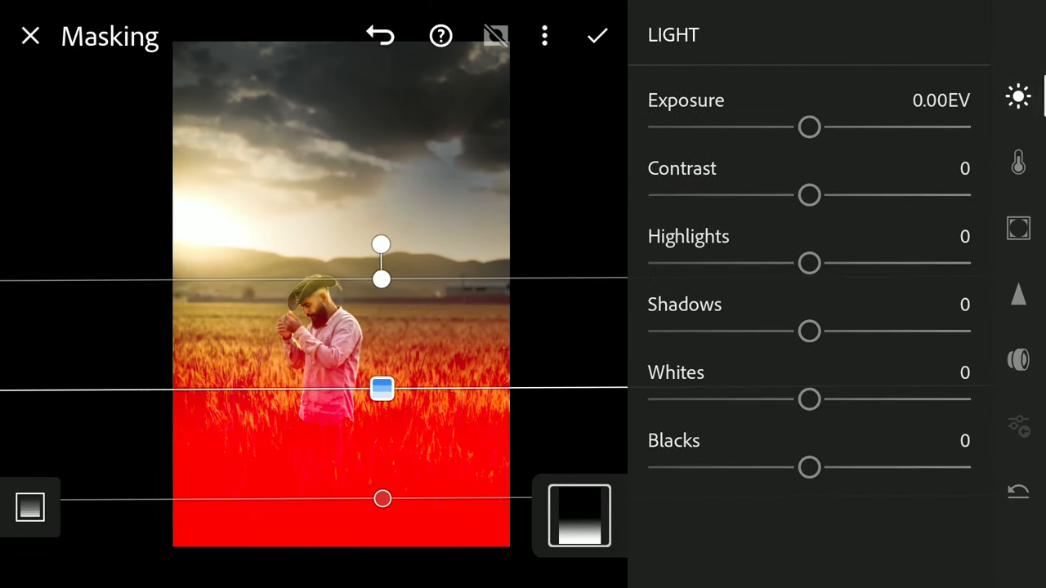
{"action": "left_click_drag", "start_coordinate": [808, 127], "coordinate": [745, 127]}
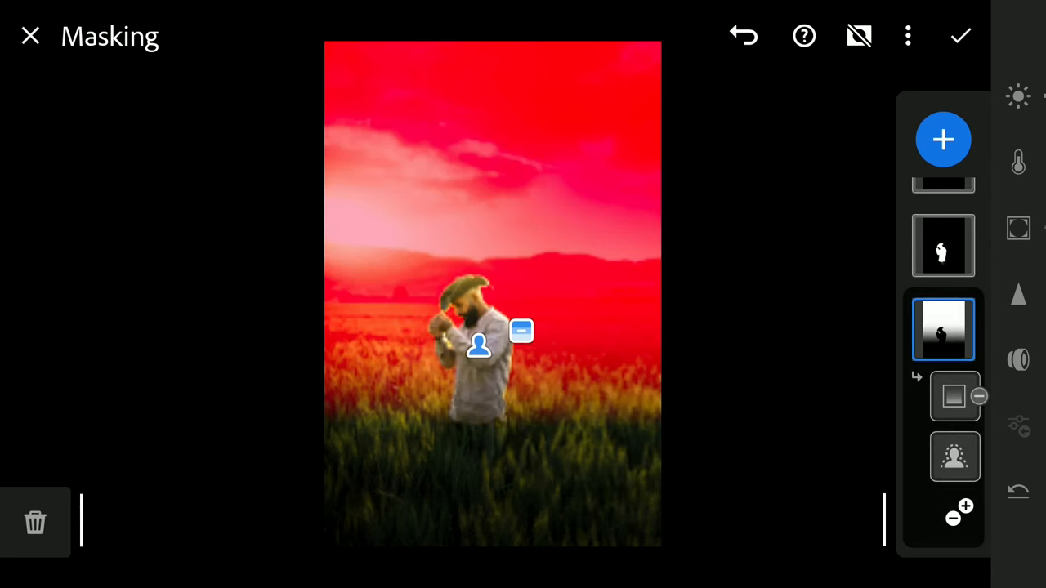
- Subtract the man's body from Mask 10's subject selection with a brush, keeping hat and head
{"action": "left_click", "coordinate": [943, 139]}
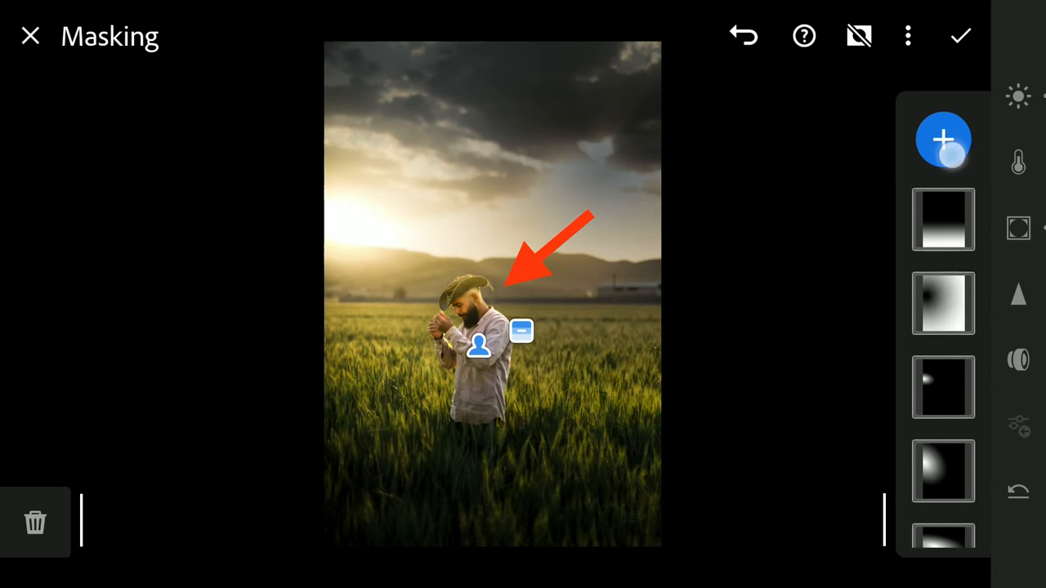
{"action": "left_click", "coordinate": [943, 139]}
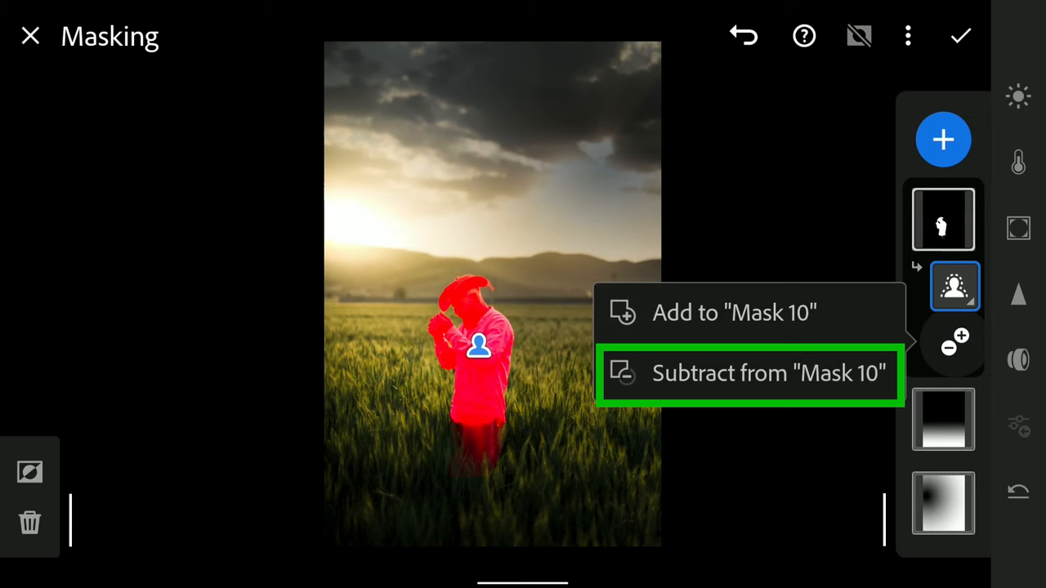
{"action": "left_click", "coordinate": [749, 373]}
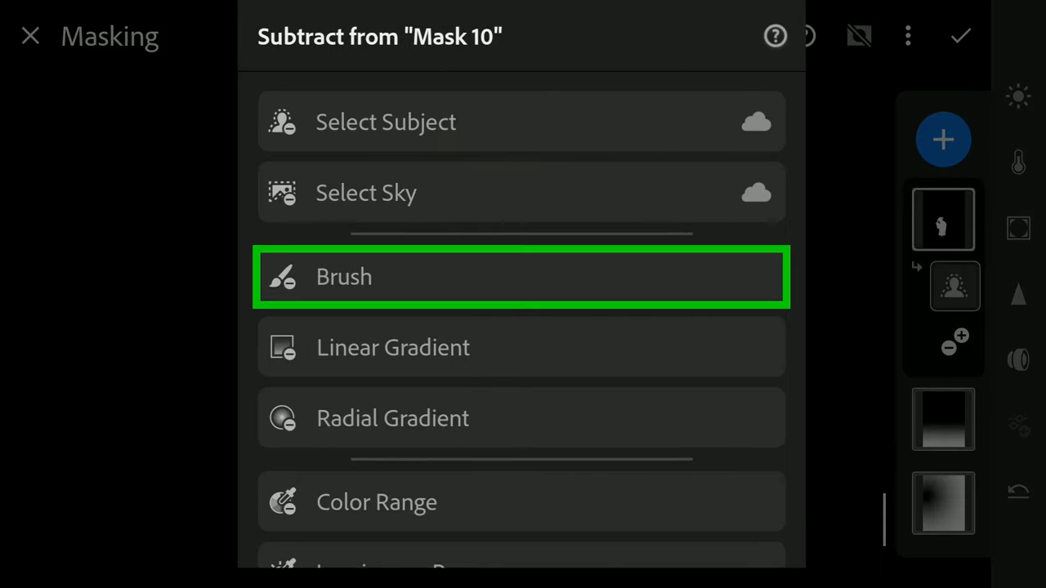
{"action": "left_click", "coordinate": [520, 276]}
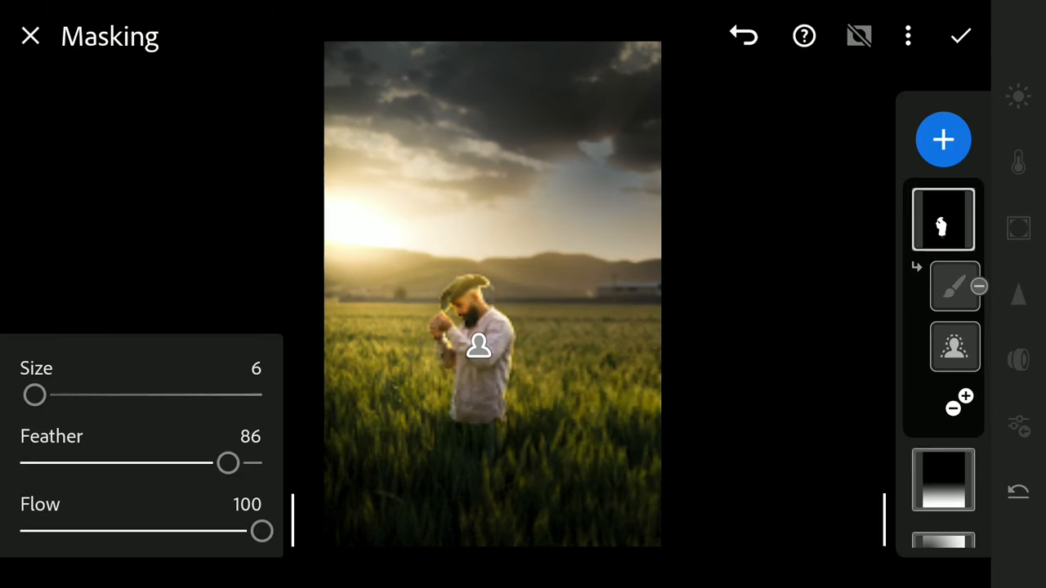
{"action": "left_click_drag", "start_coordinate": [228, 464], "coordinate": [122, 463]}
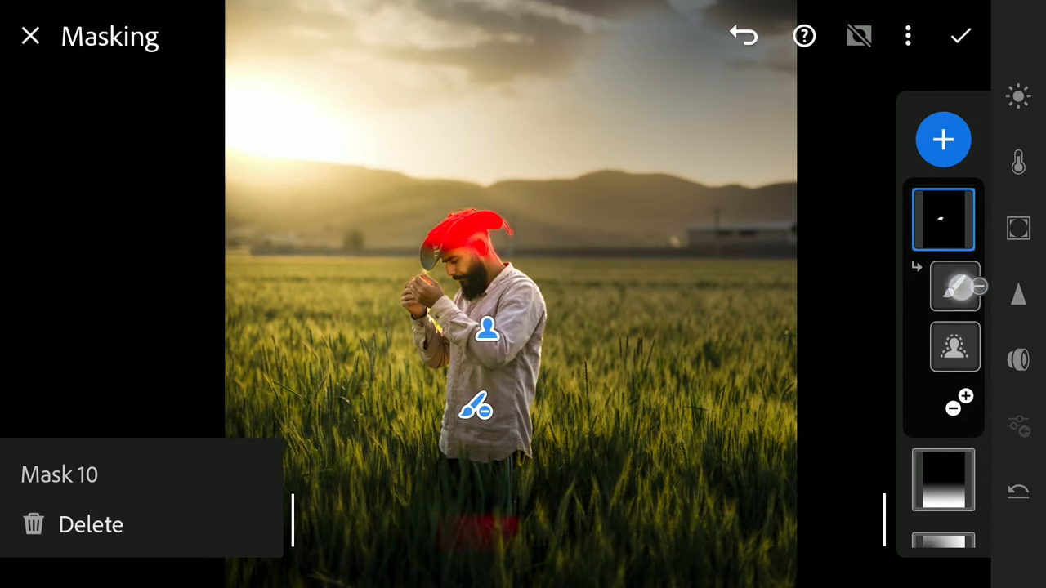
{"action": "left_click", "coordinate": [954, 285]}
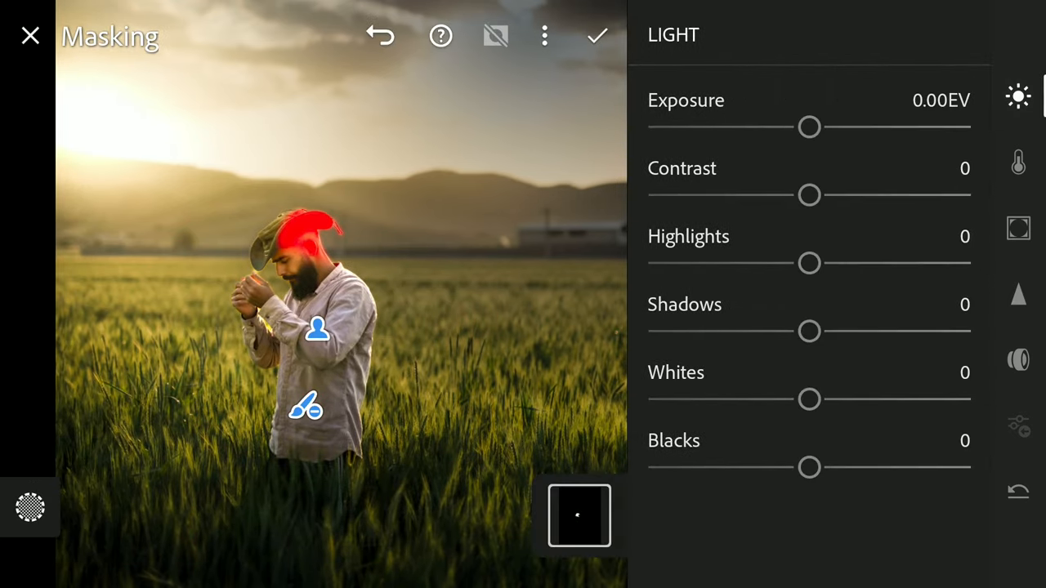
- Drag the hat mask's highlights to -100 and lower a second Light slider too
{"action": "left_click_drag", "start_coordinate": [809, 263], "coordinate": [647, 263]}
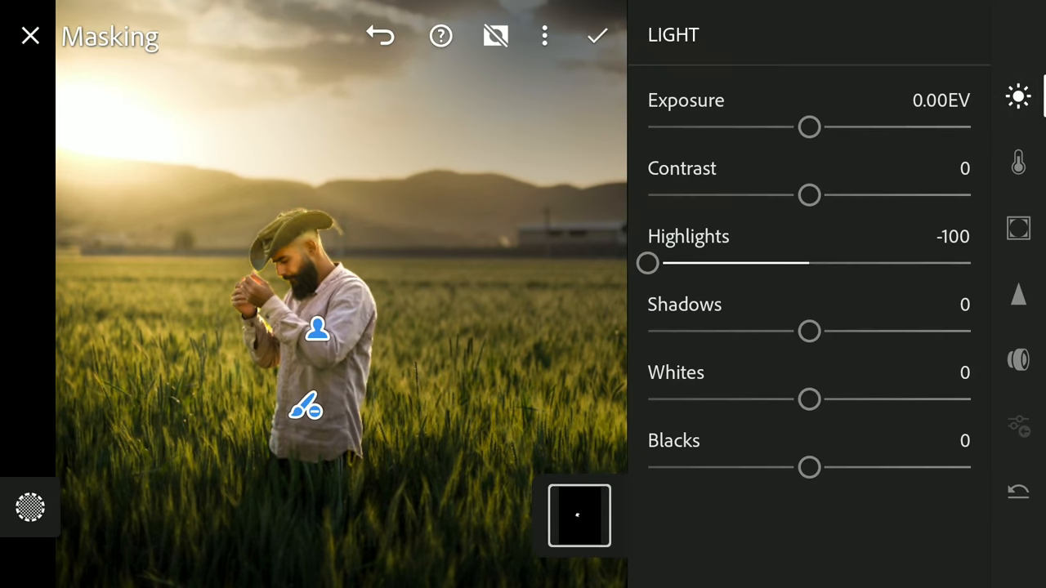
{"action": "left_click_drag", "start_coordinate": [809, 399], "coordinate": [648, 399]}
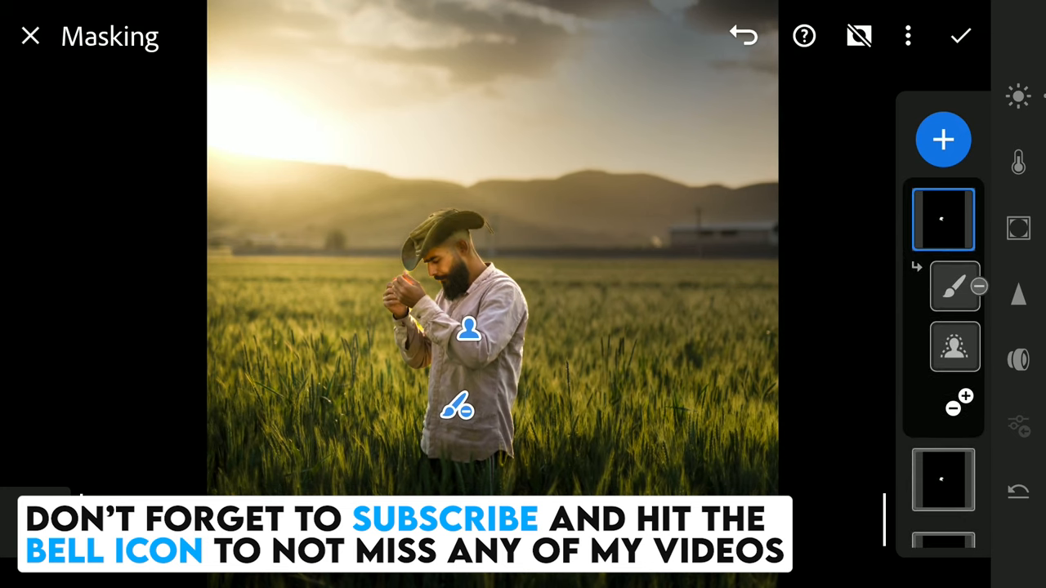
- Set the body subject mask's highlights to -57 and brush out its torso at 64% feather
{"action": "left_click", "coordinate": [954, 285]}
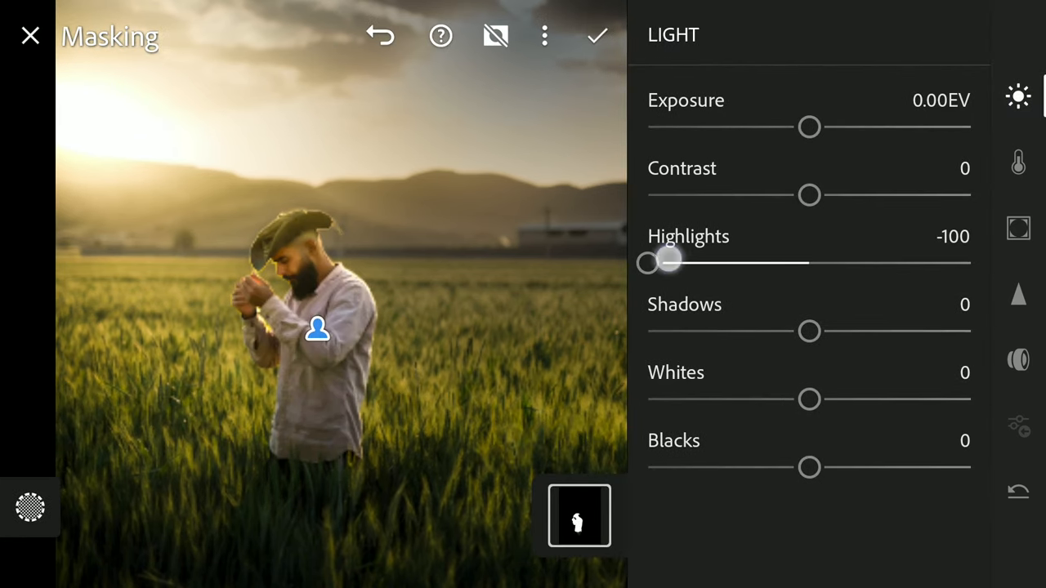
{"action": "left_click_drag", "start_coordinate": [648, 262], "coordinate": [717, 262]}
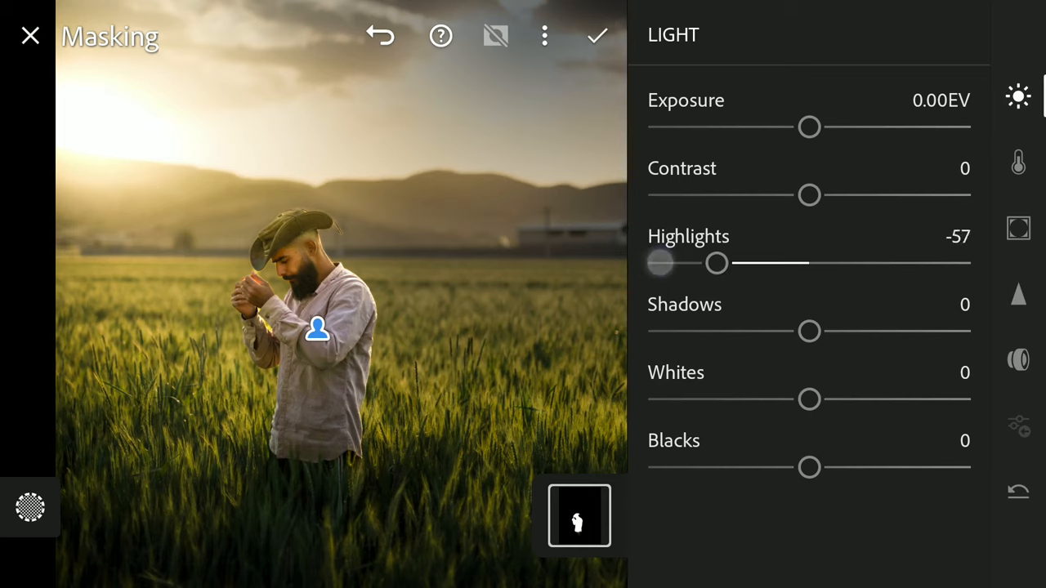
{"action": "left_click", "coordinate": [578, 516]}
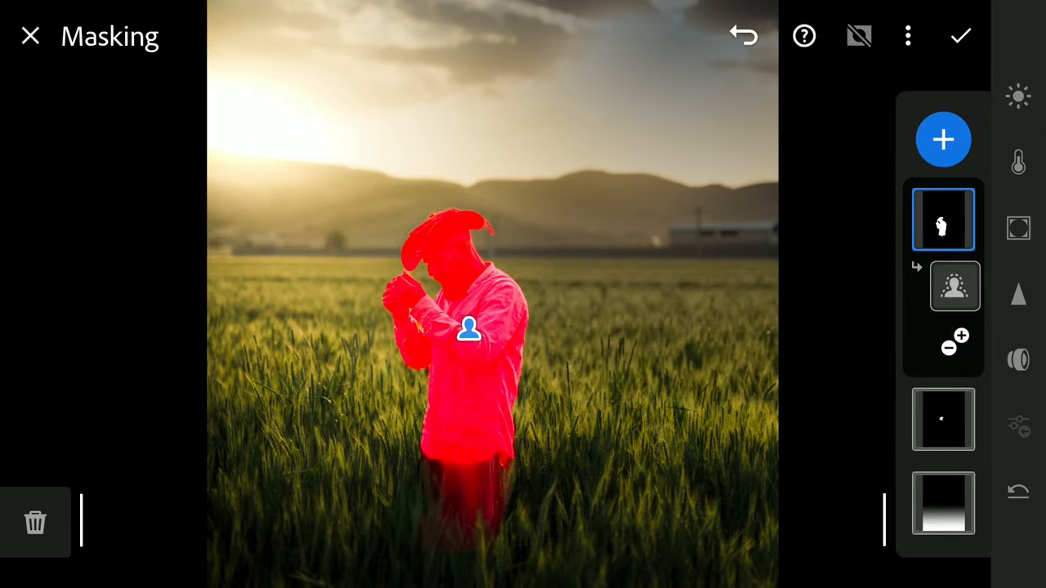
{"action": "left_click", "coordinate": [948, 346]}
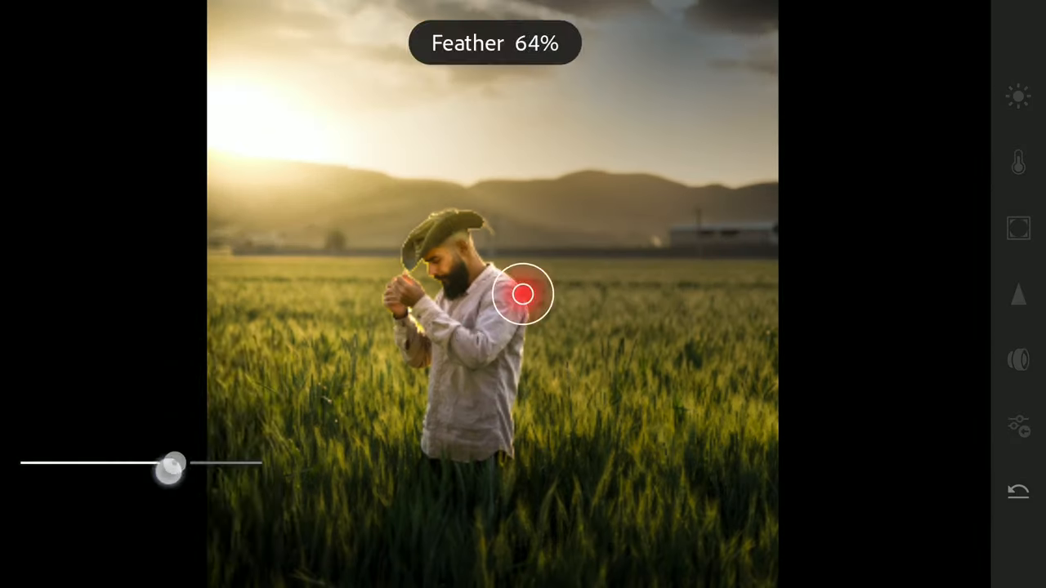
{"action": "left_click_drag", "start_coordinate": [523, 295], "coordinate": [457, 367]}
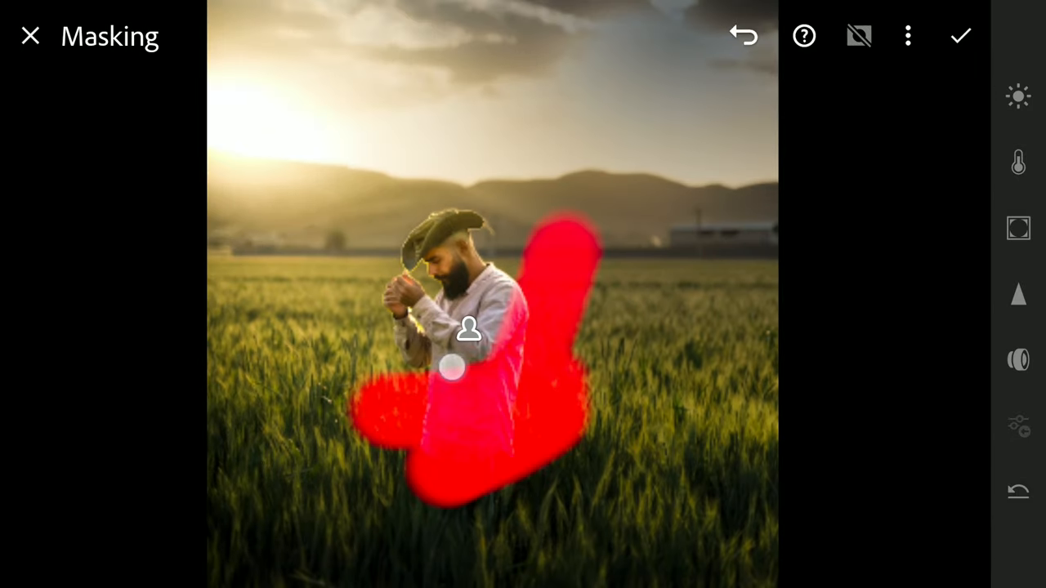
{"action": "left_click_drag", "start_coordinate": [453, 368], "coordinate": [491, 497]}
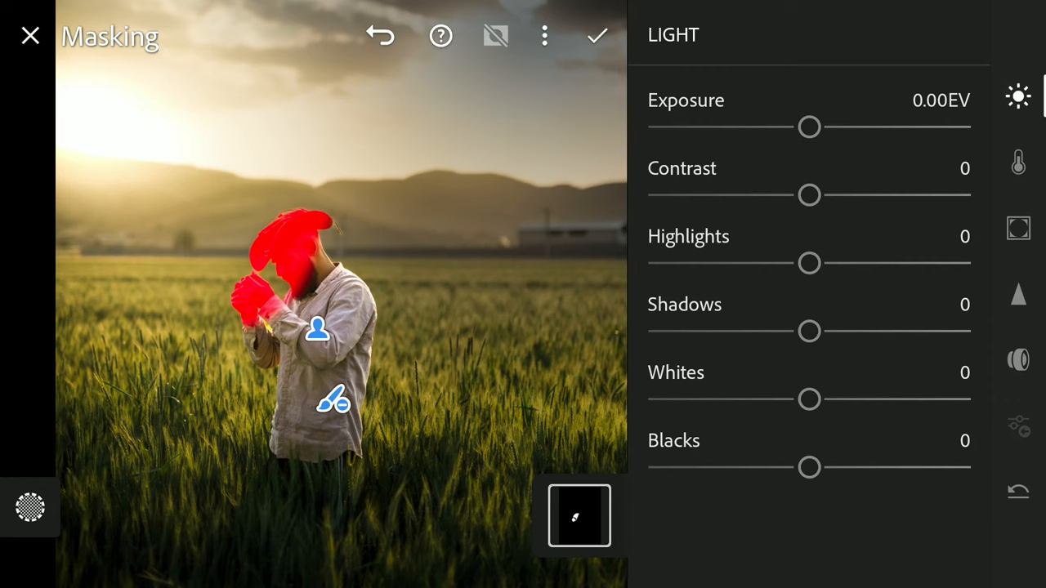
- Give the hat-and-hands mask whites 52, blacks 14, temperature 24, tint 41, then exit Masking
{"action": "left_click_drag", "start_coordinate": [808, 399], "coordinate": [871, 399]}
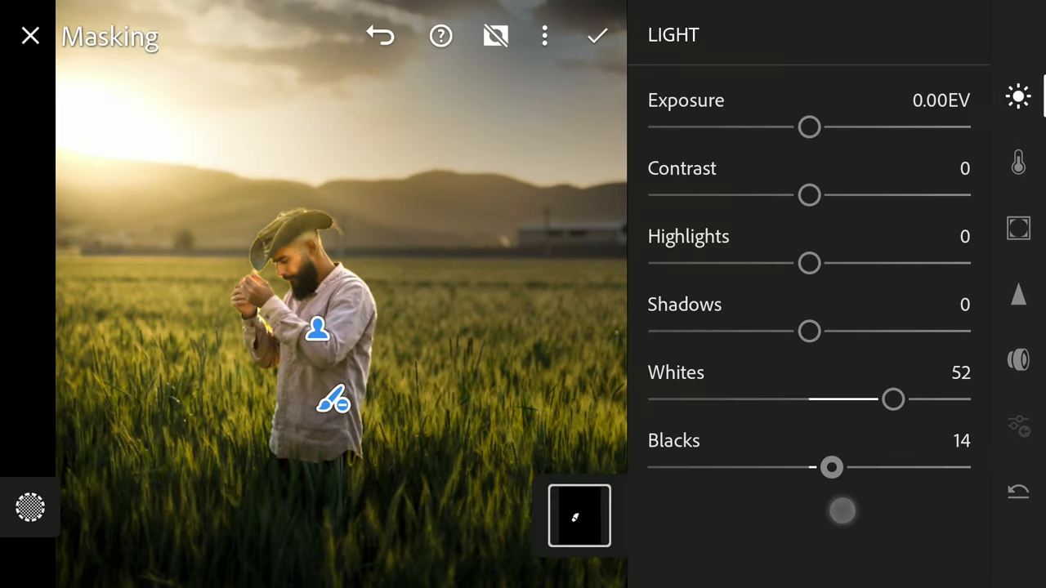
{"action": "left_click", "coordinate": [1018, 162]}
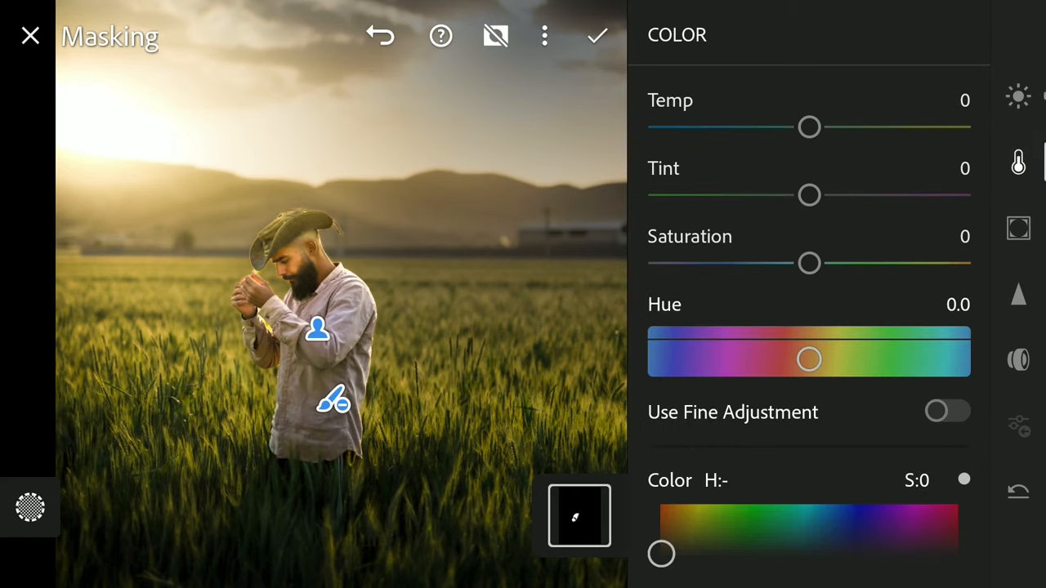
{"action": "left_click_drag", "start_coordinate": [809, 127], "coordinate": [847, 127]}
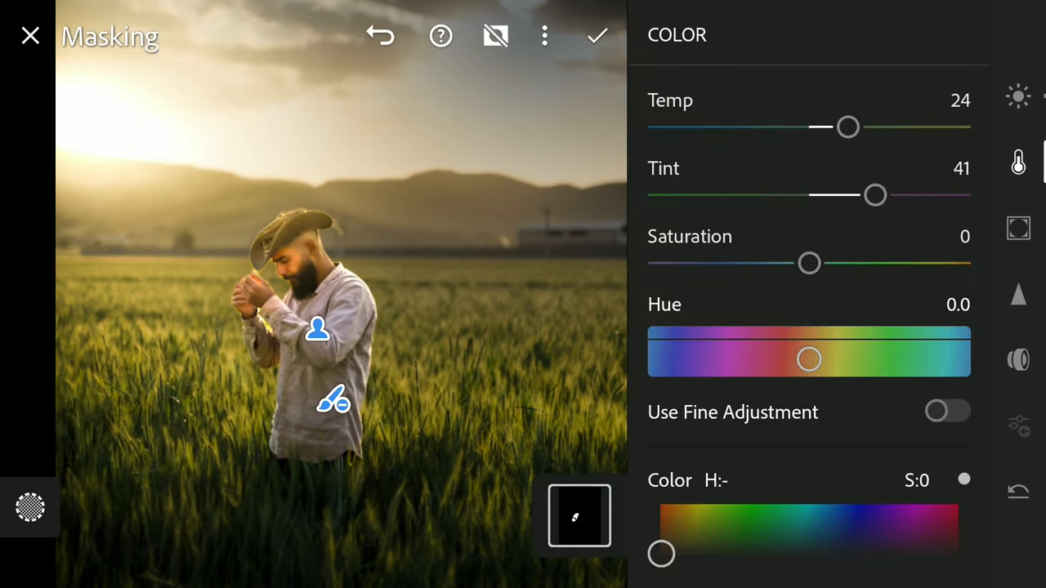
{"action": "left_click", "coordinate": [30, 35]}
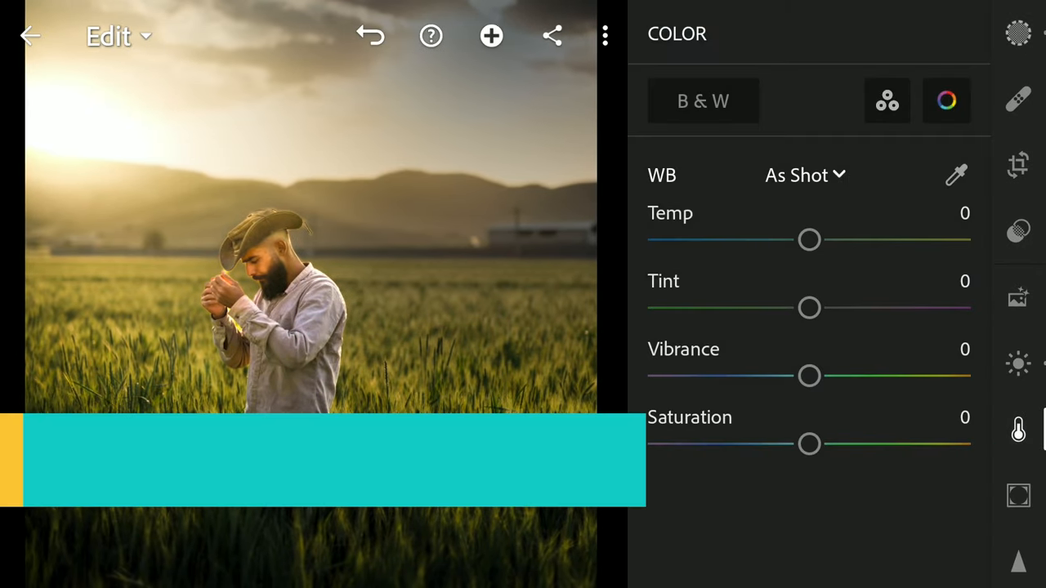
- In Color Mix, set yellow hue 9 and saturation 15, and orange hue -16
{"action": "left_click", "coordinate": [886, 100]}
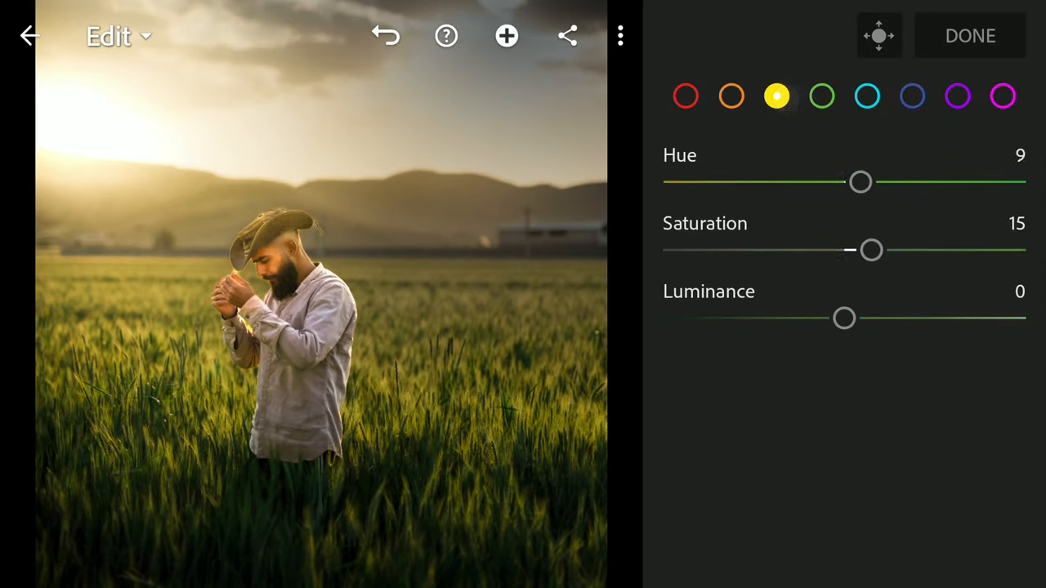
{"action": "left_click", "coordinate": [731, 96]}
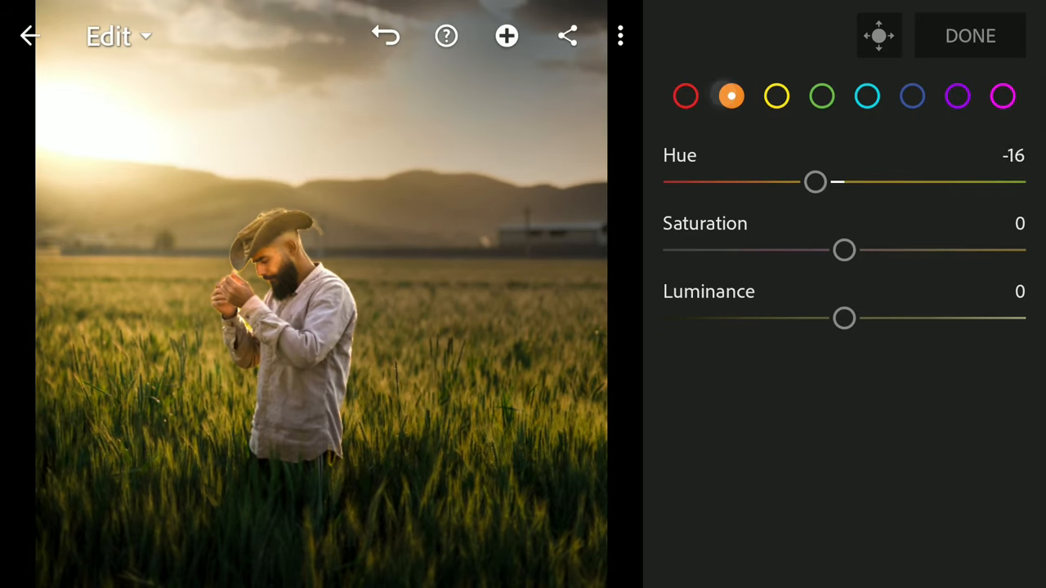
{"action": "left_click", "coordinate": [776, 95]}
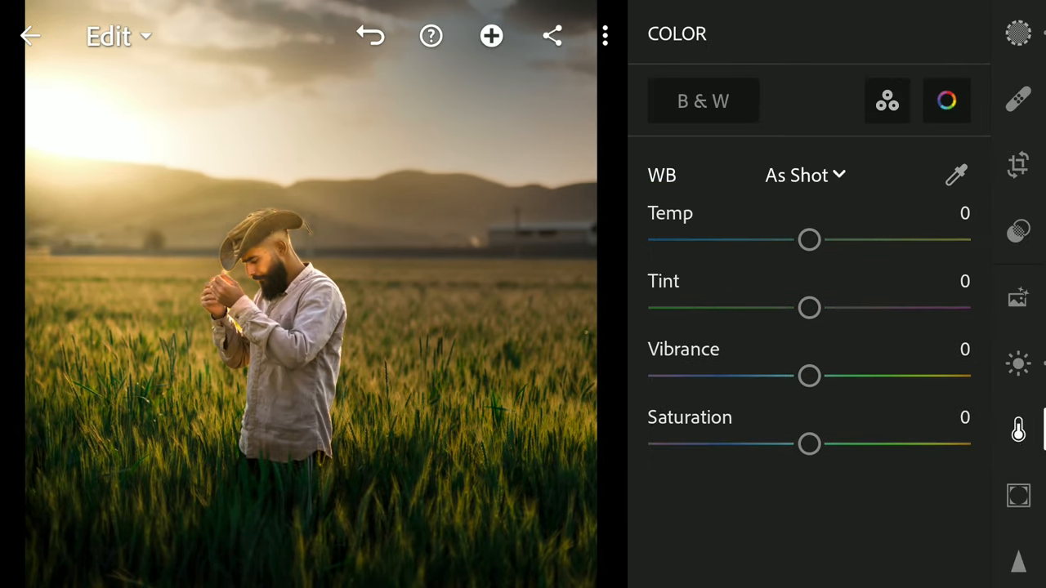
{"action": "left_click", "coordinate": [1018, 363]}
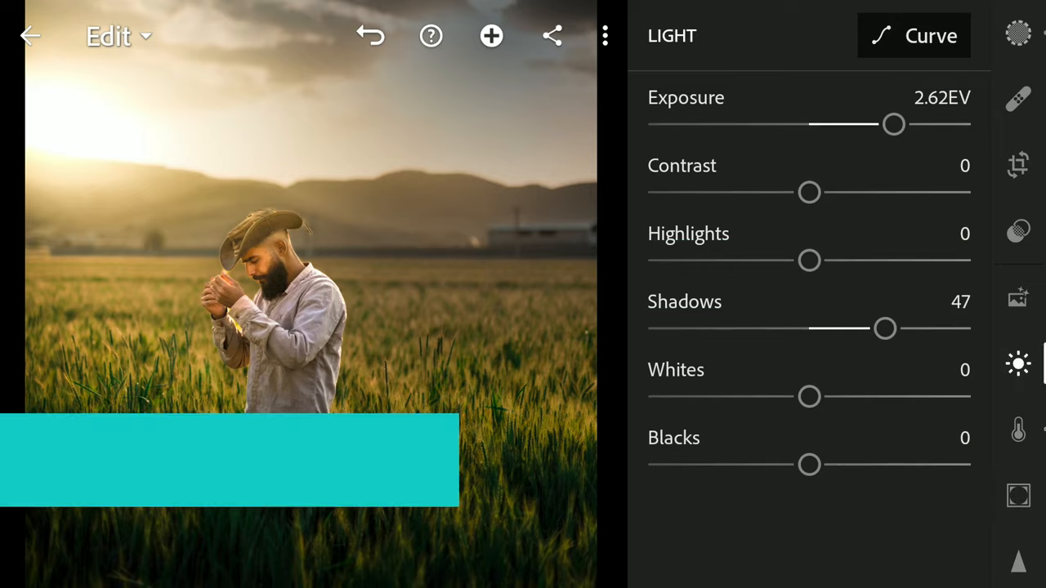
- Open the tone curve and lift its dark end
{"action": "left_click", "coordinate": [914, 36]}
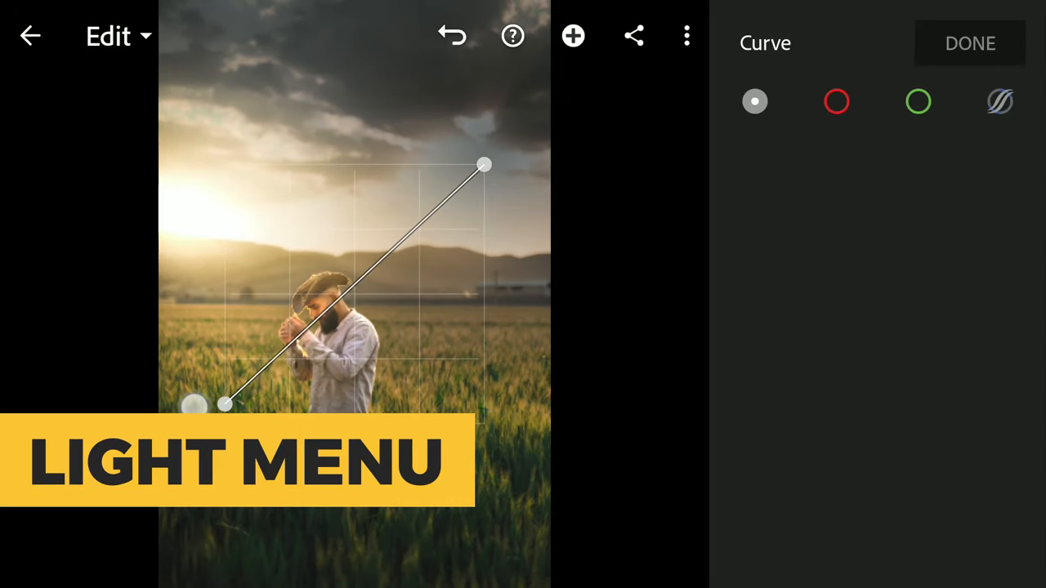
{"action": "left_click_drag", "start_coordinate": [225, 404], "coordinate": [274, 380]}
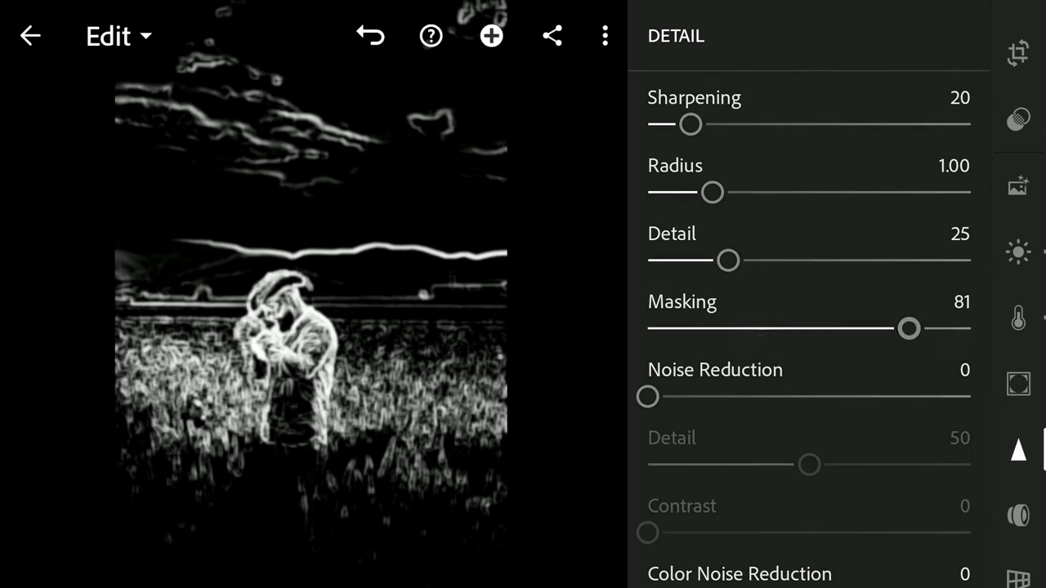
- Return to the Masking tool and scroll through the portrait's layered mask list
{"action": "left_click_drag", "start_coordinate": [690, 124], "coordinate": [819, 124]}
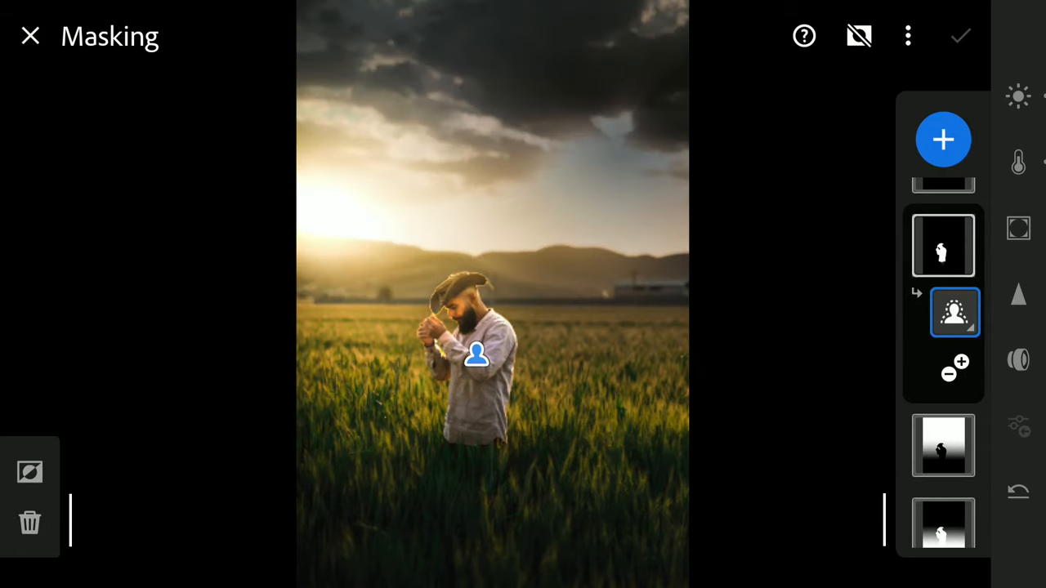
{"action": "scroll", "scroll_direction": "down", "scroll_amount": 3}
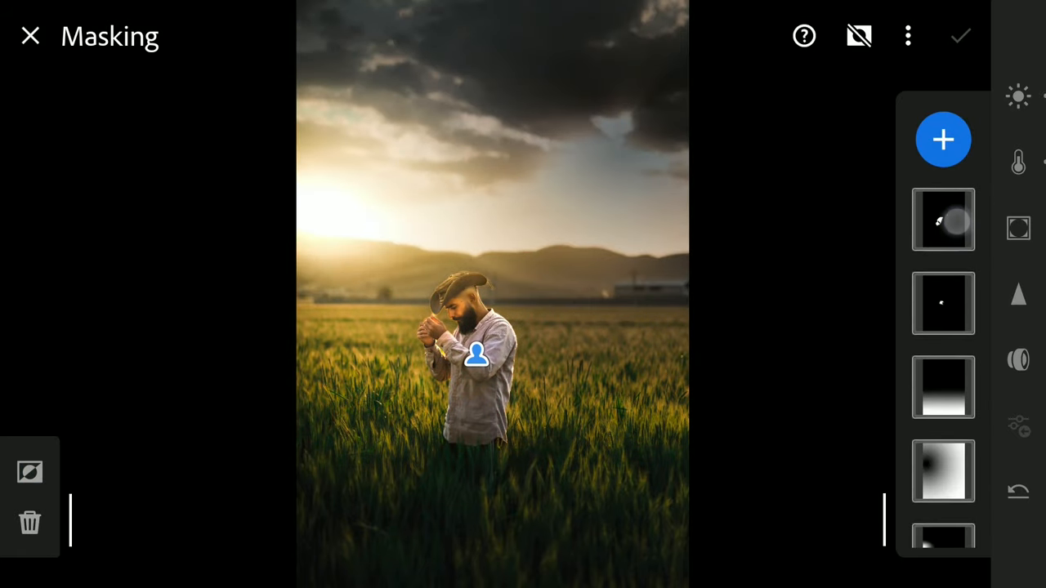